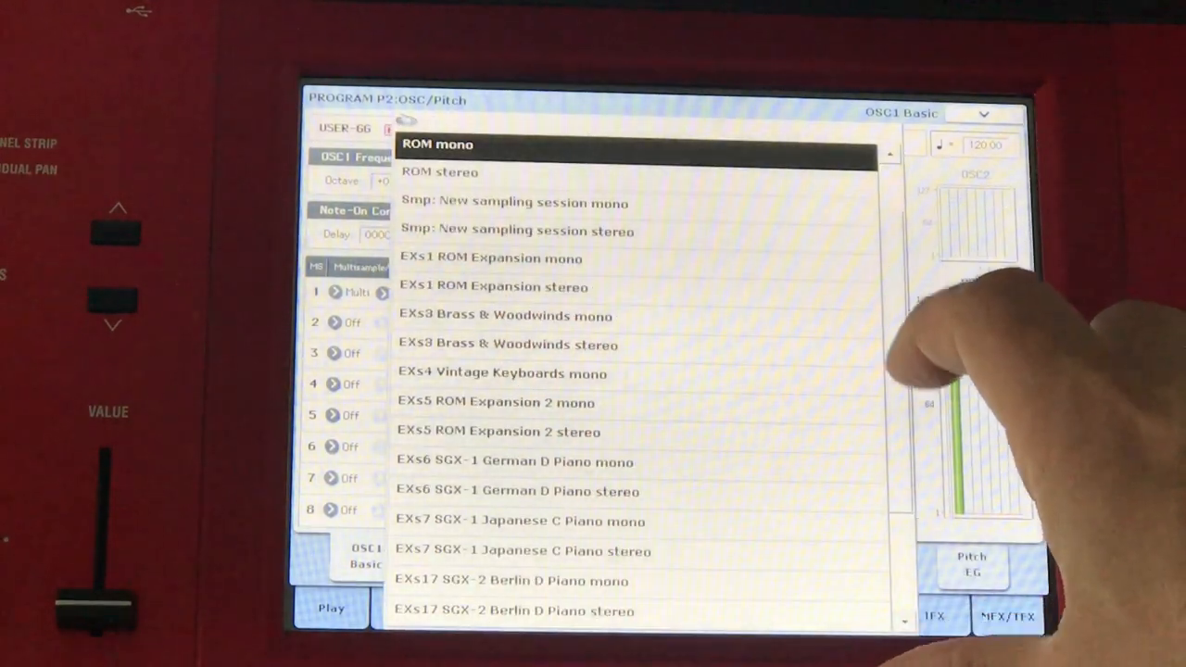
# Select multisample 0000 NewMS on the Sampling Recording page and confirm with OK
pyautogui.scroll(-3)
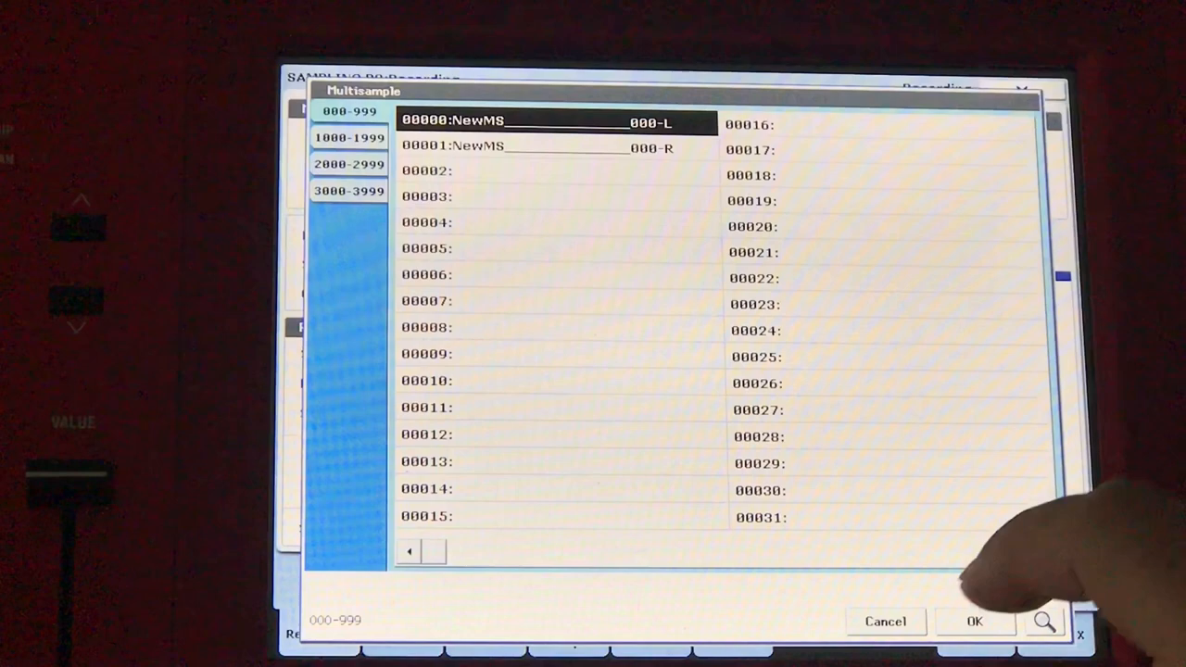
pyautogui.click(973, 621)
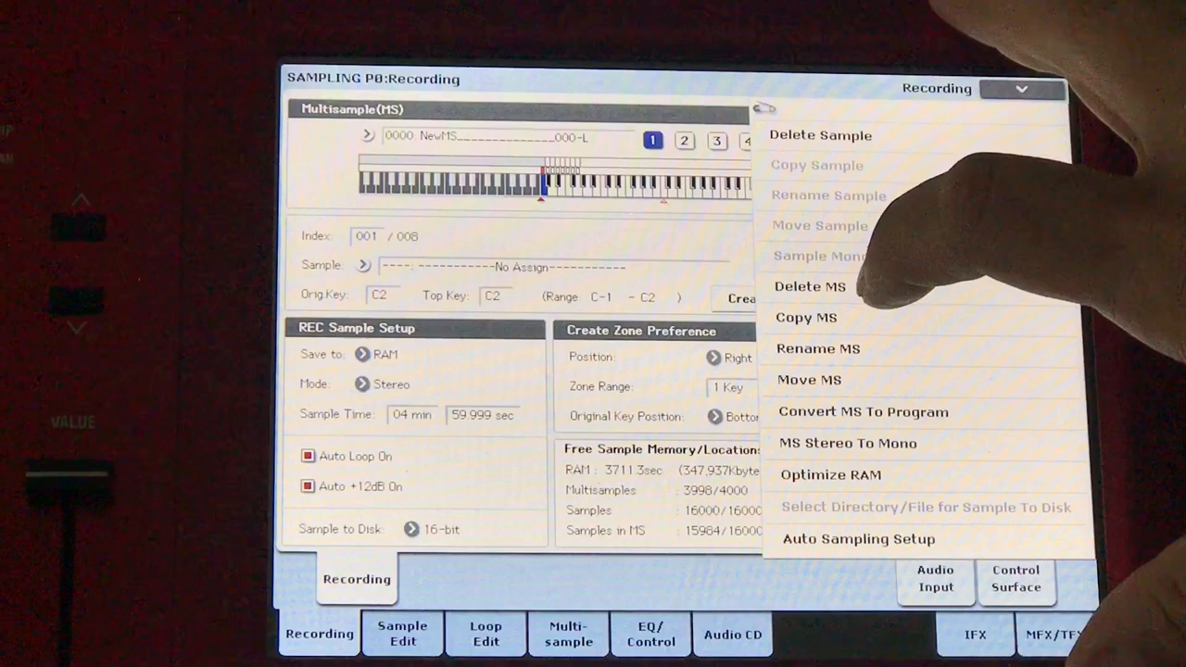
# Delete multisample 0000 with the Delete MS command and confirm the dialog
pyautogui.click(808, 286)
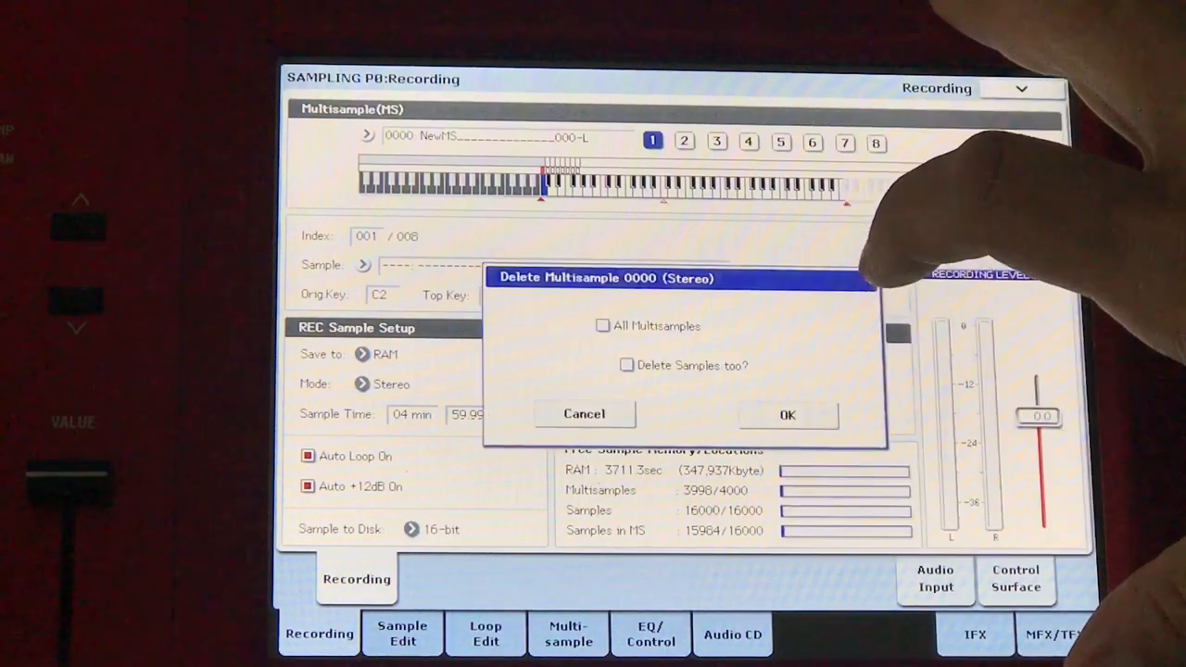
pyautogui.click(786, 414)
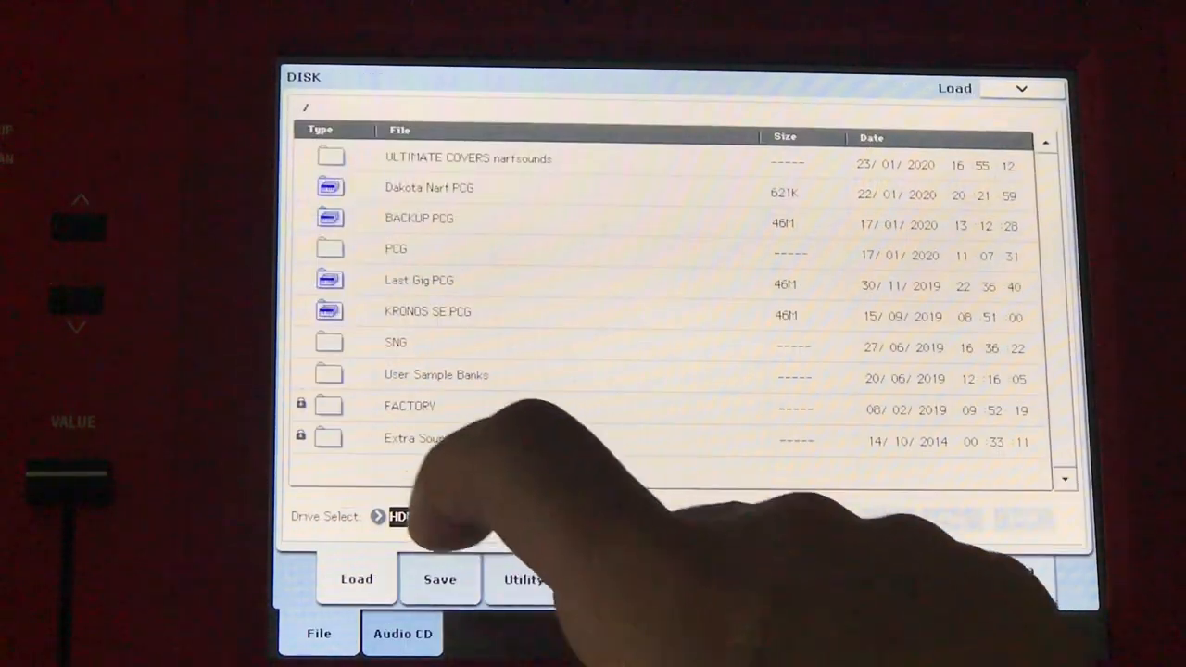
# Switch Drive Select to the USB drive and load Bad Guy 1.wav from the Bad Guy folder
pyautogui.click(398, 516)
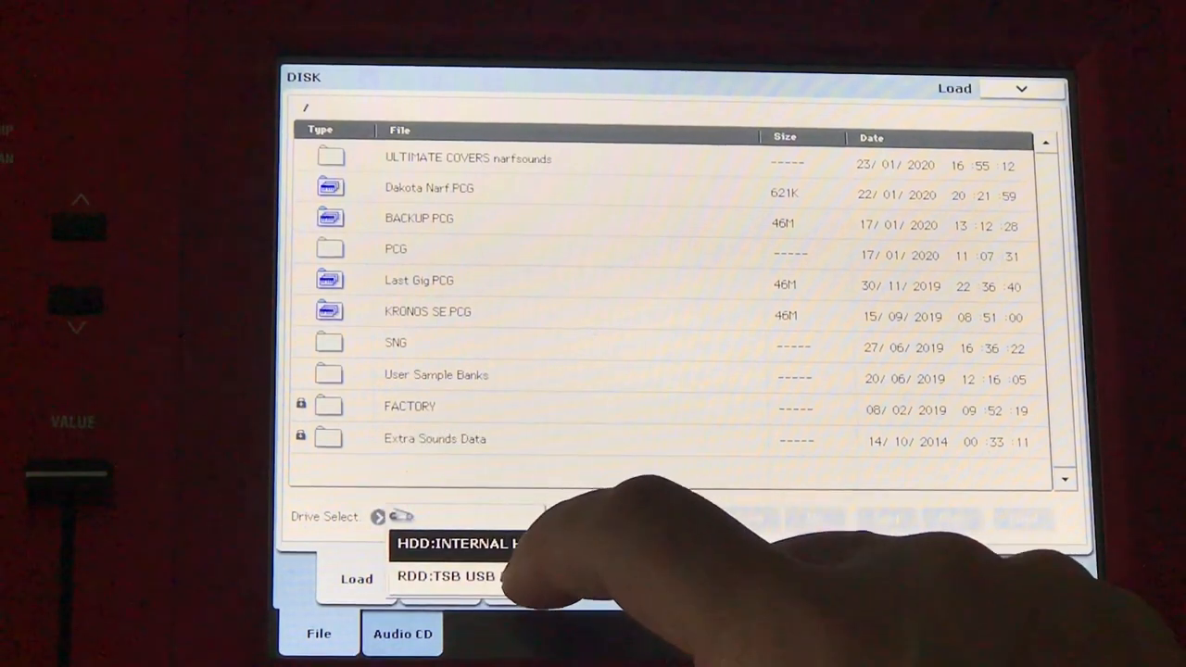
pyautogui.click(445, 575)
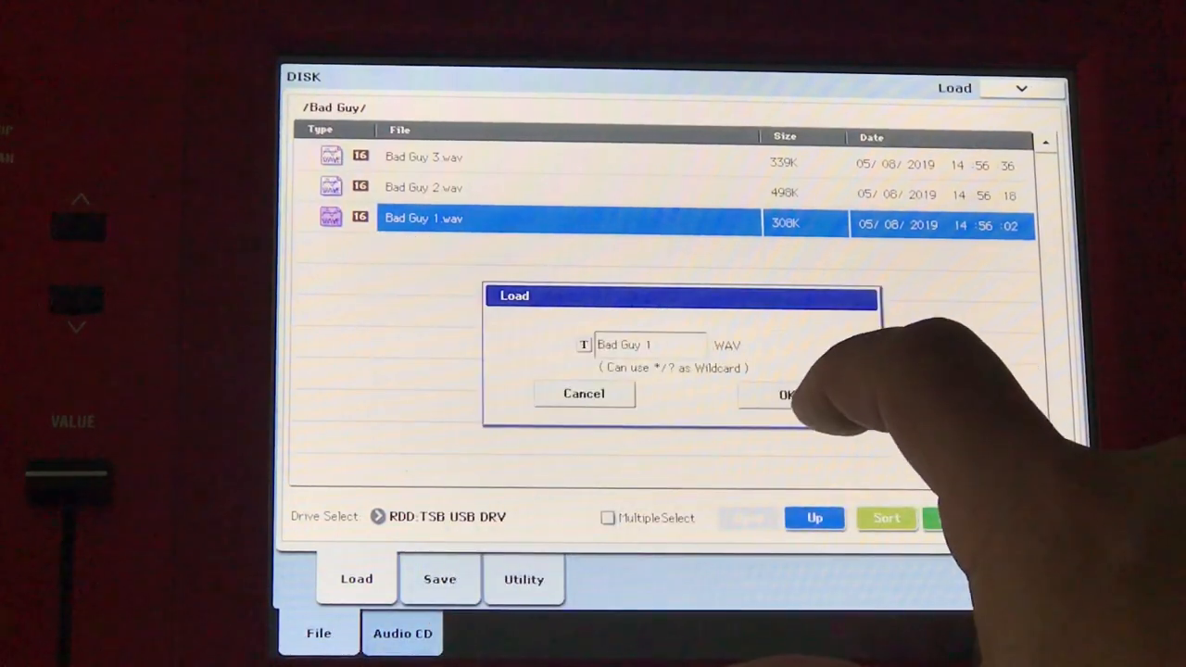
pyautogui.click(787, 394)
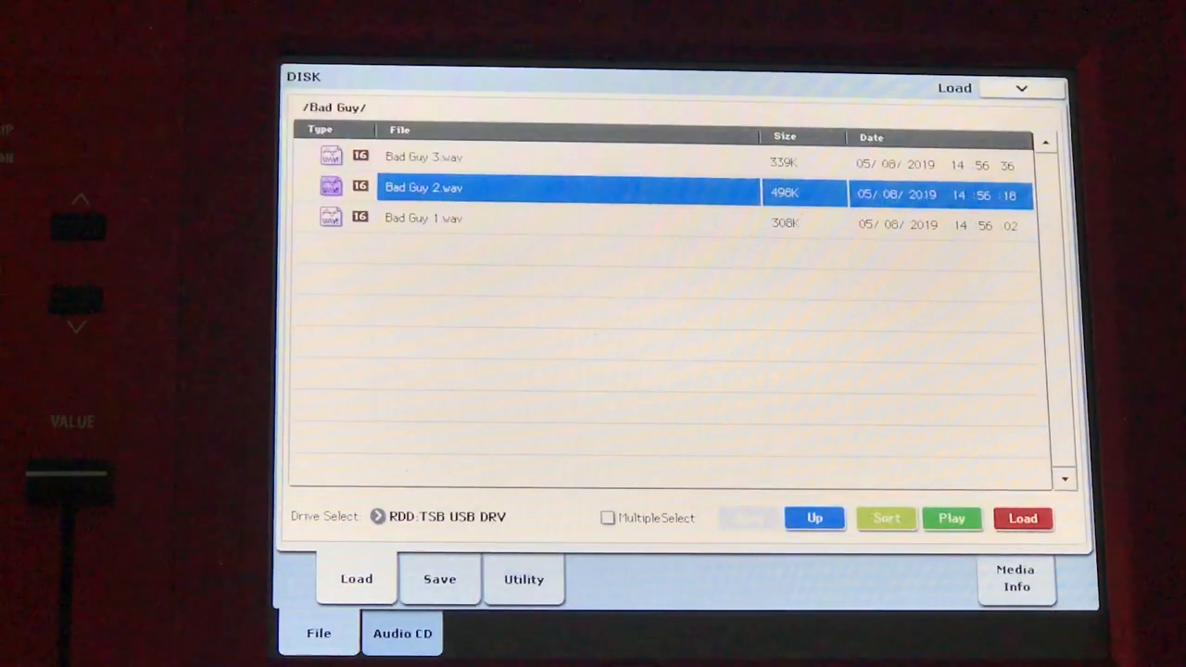
# Load Bad Guy 2.wav and Bad Guy 3.wav, then return to the Sampling Recording page
pyautogui.click(423, 157)
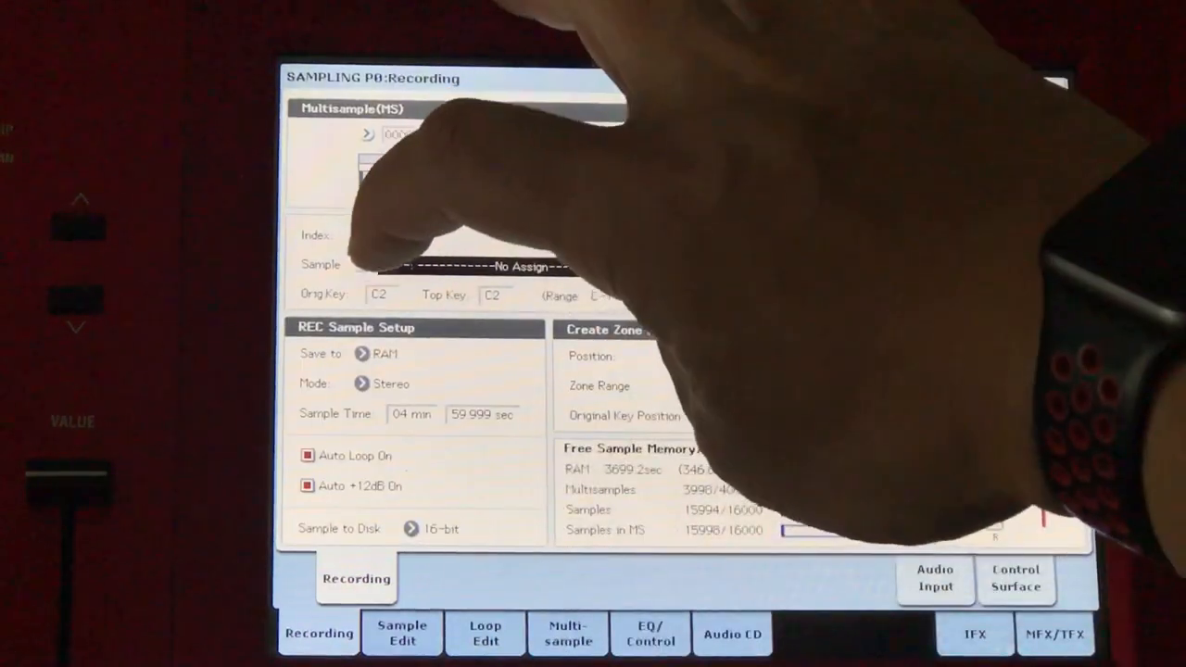
pyautogui.click(453, 267)
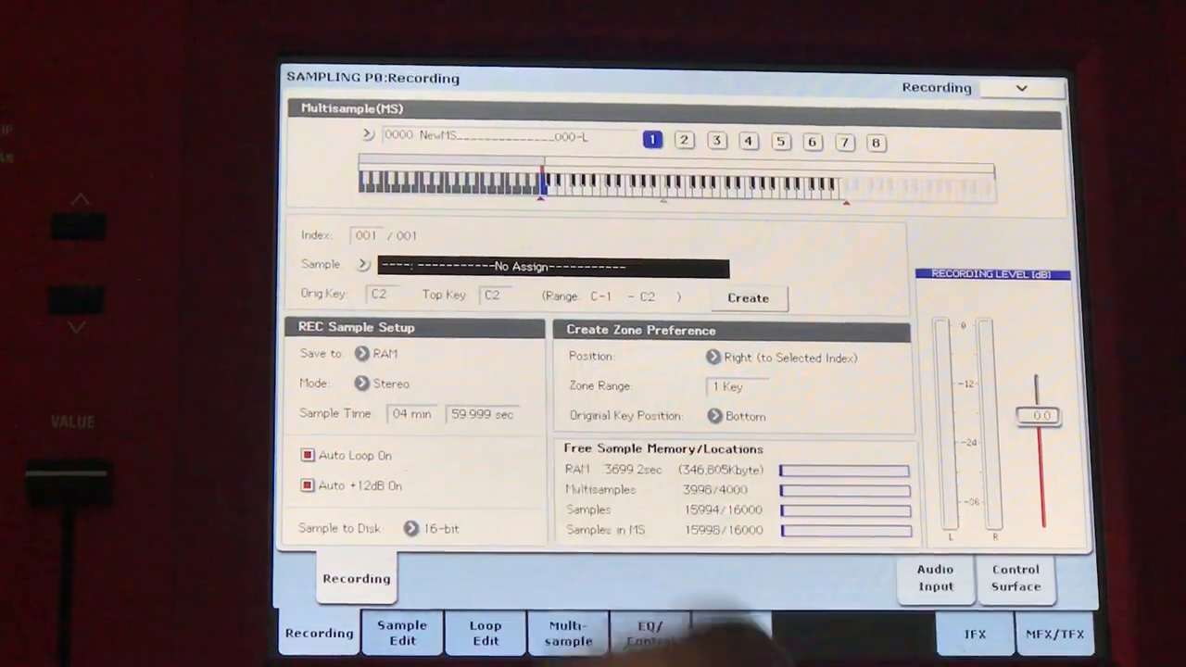
# Assign 00000: Bad Guy 1 -L to the first zone and create a second zone at C#2
pyautogui.click(363, 265)
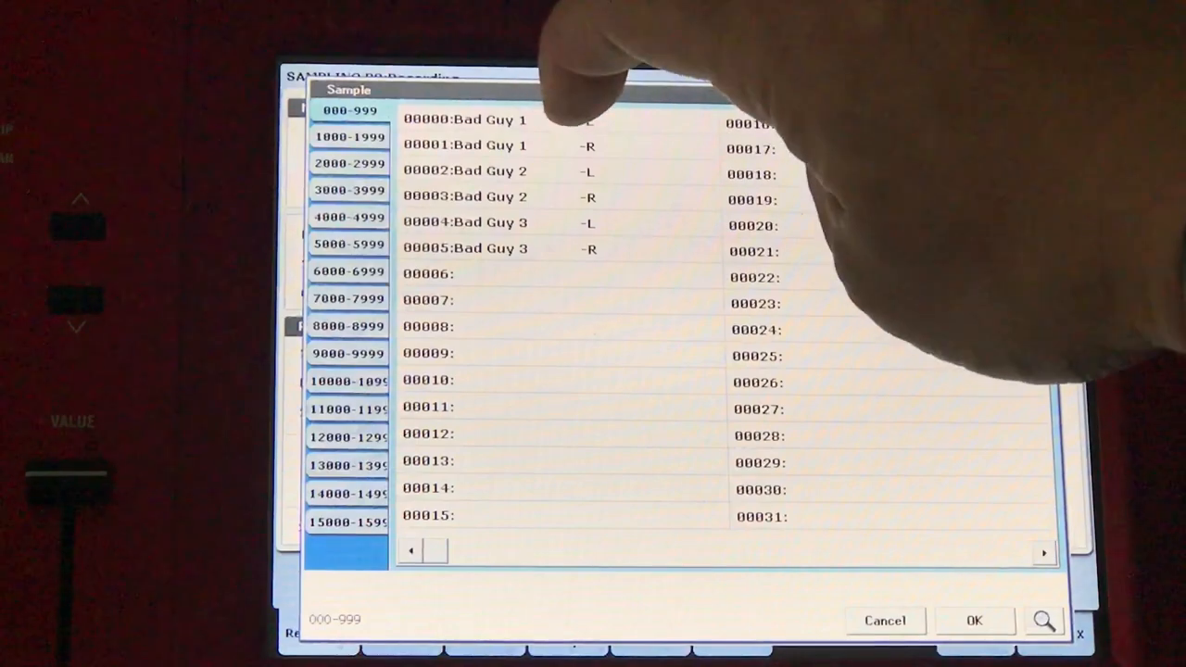
pyautogui.click(466, 120)
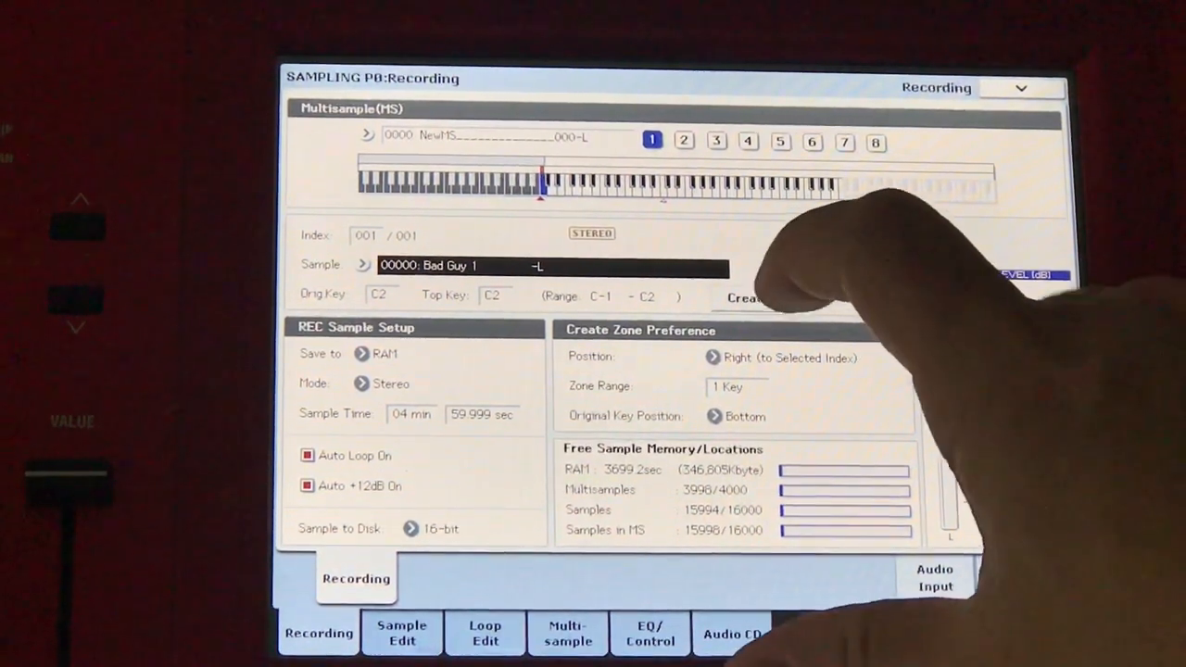
pyautogui.click(682, 141)
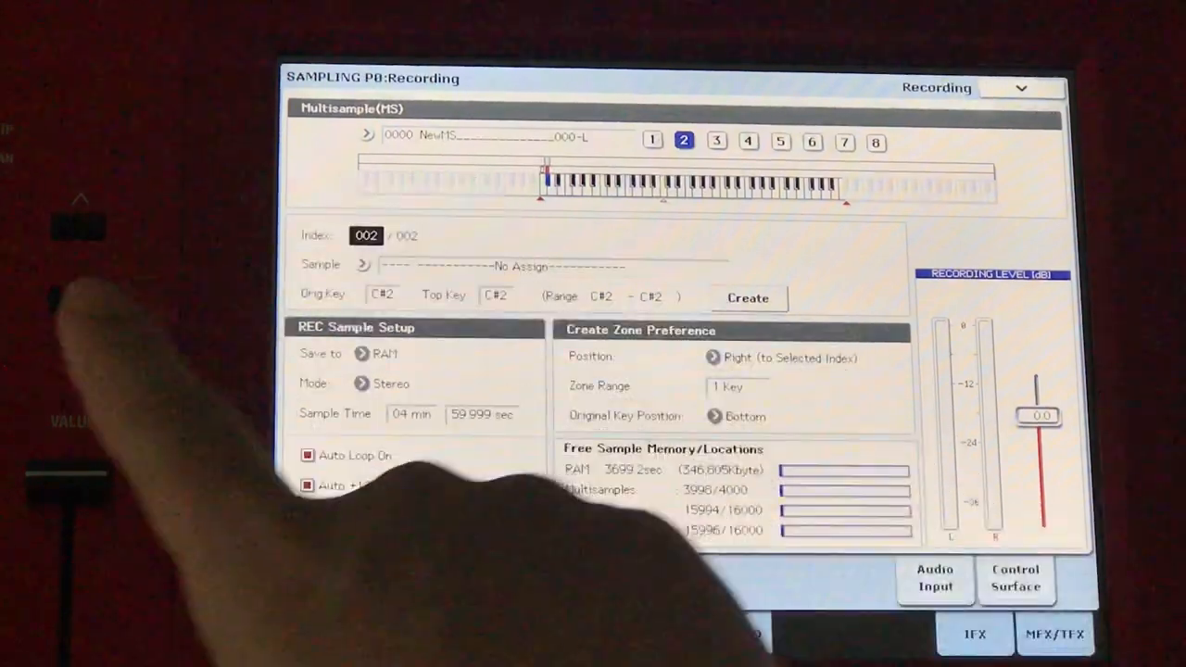
# Assign 00002: Bad Guy 2 -L to the second zone at C#2
pyautogui.click(652, 140)
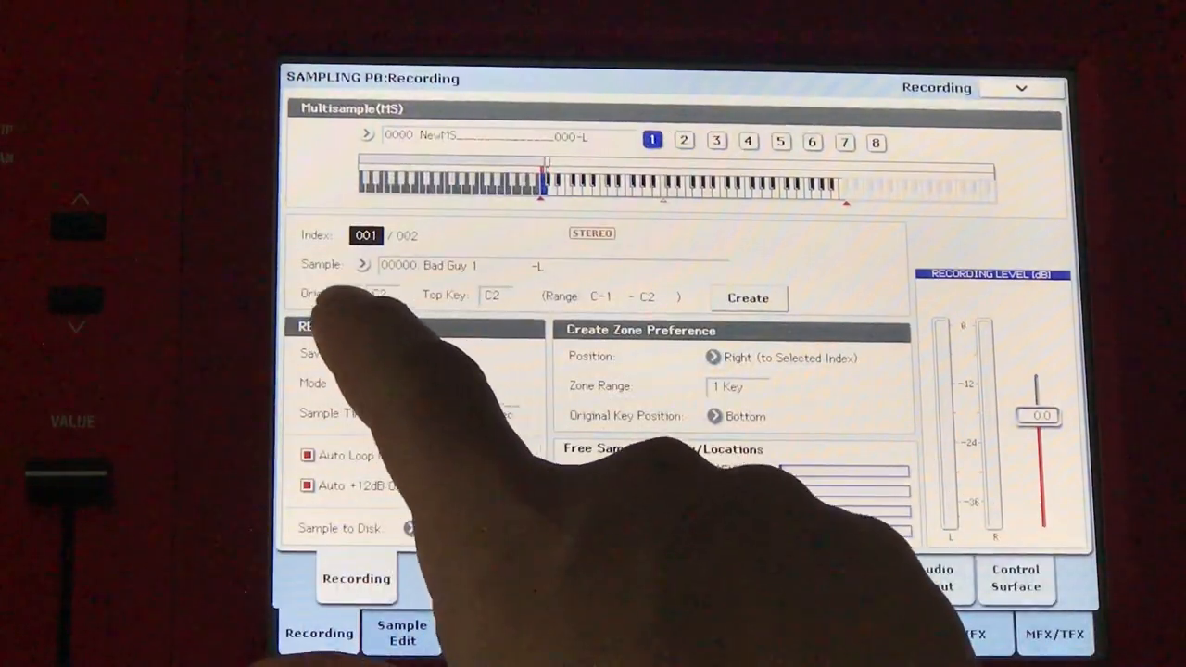
pyautogui.click(683, 140)
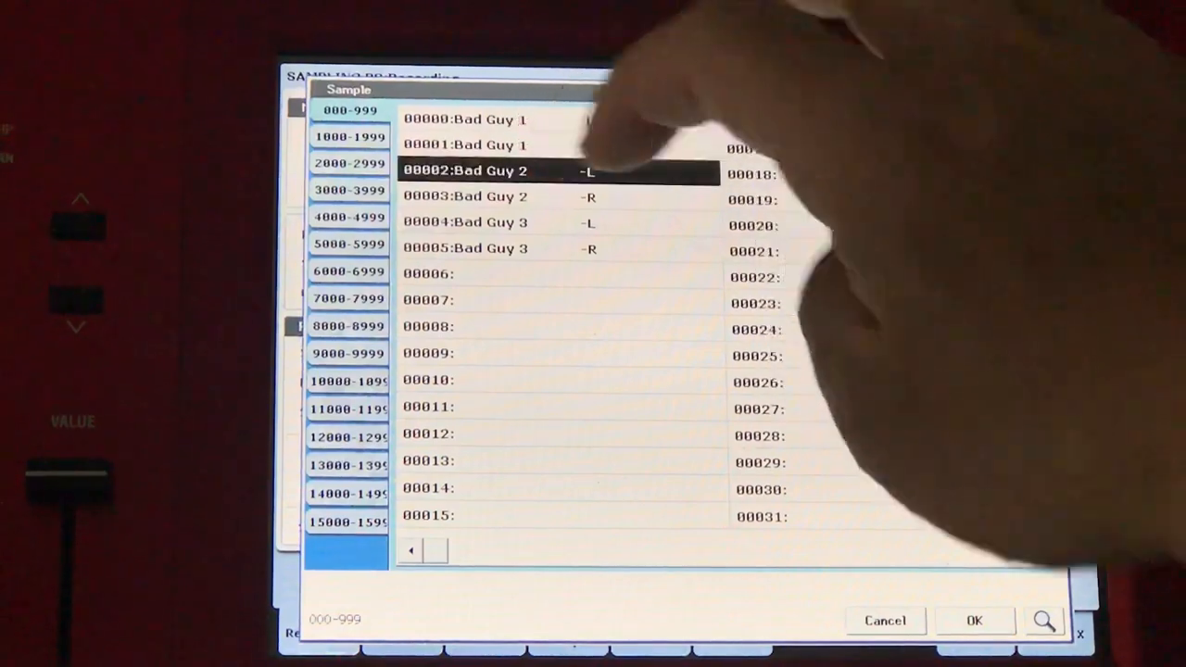
pyautogui.click(973, 620)
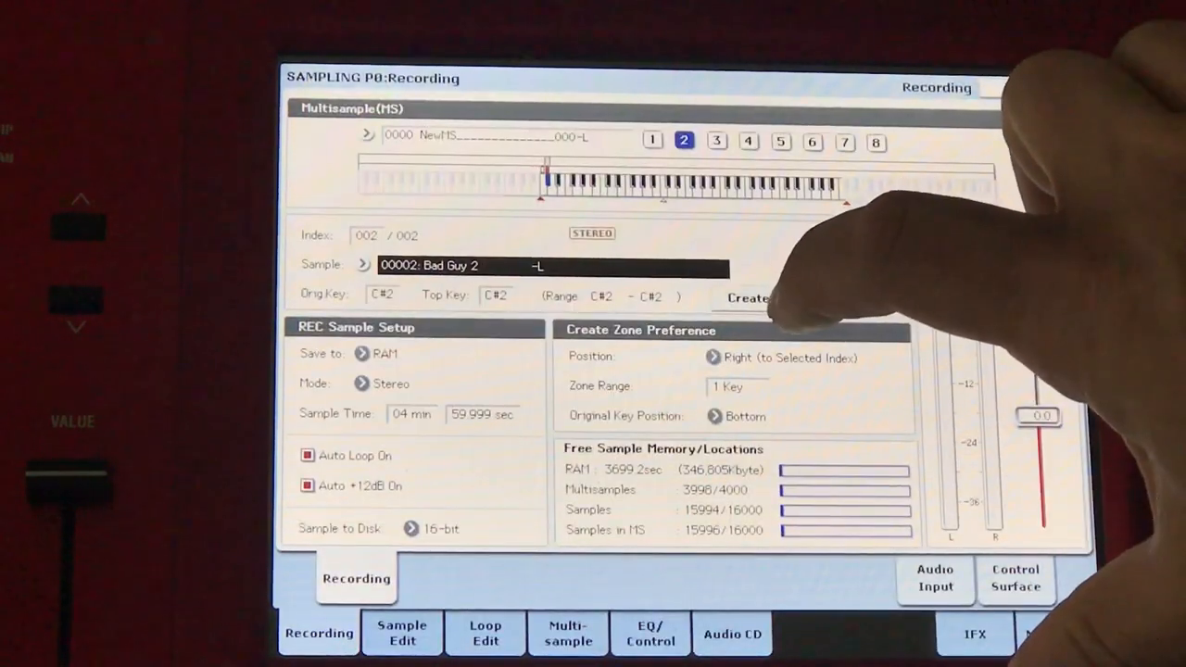
# Create a third zone at D2 and assign 00004: Bad Guy 3 -L to it
pyautogui.click(746, 298)
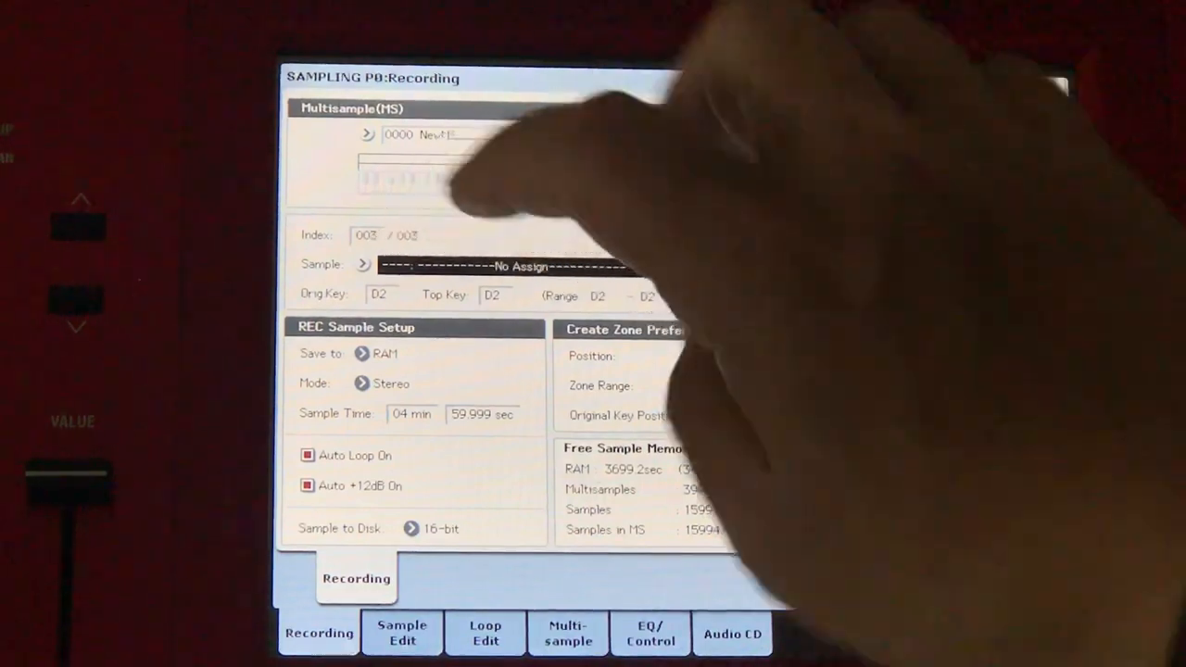
pyautogui.click(363, 264)
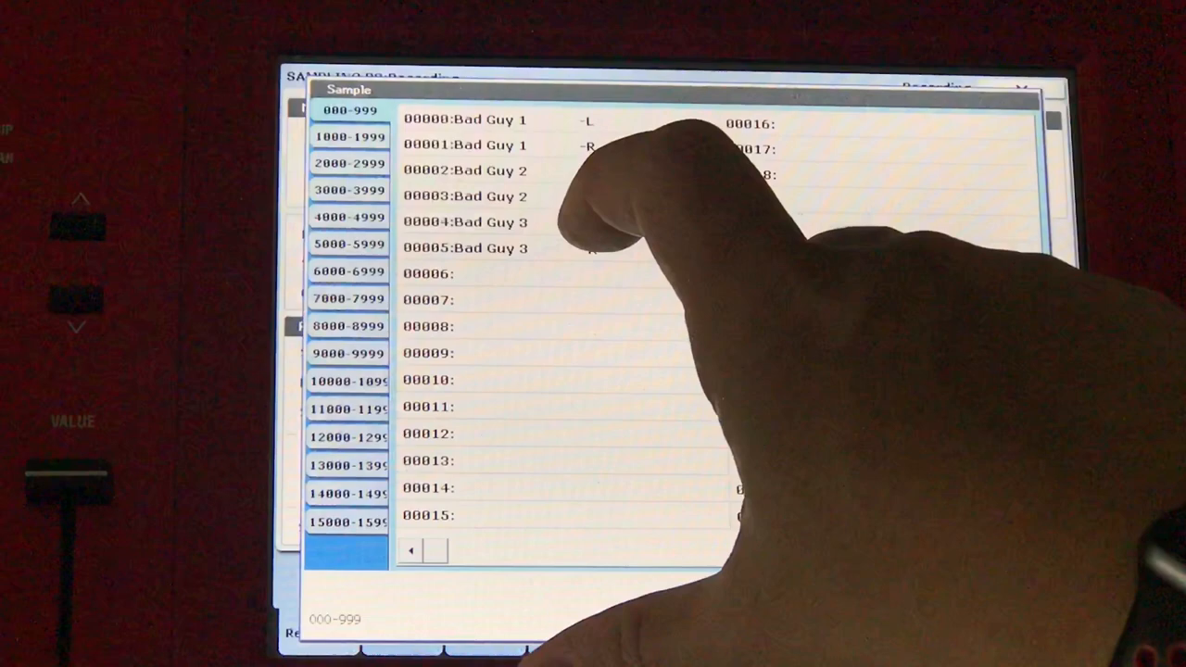
pyautogui.click(466, 222)
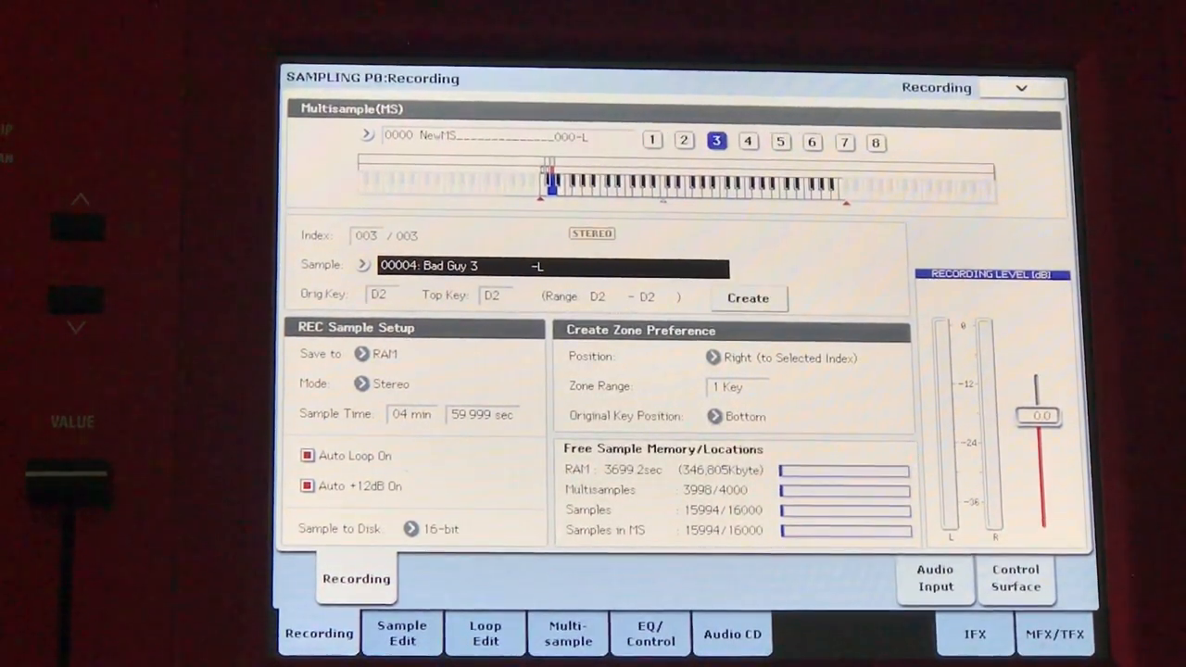
pyautogui.click(748, 298)
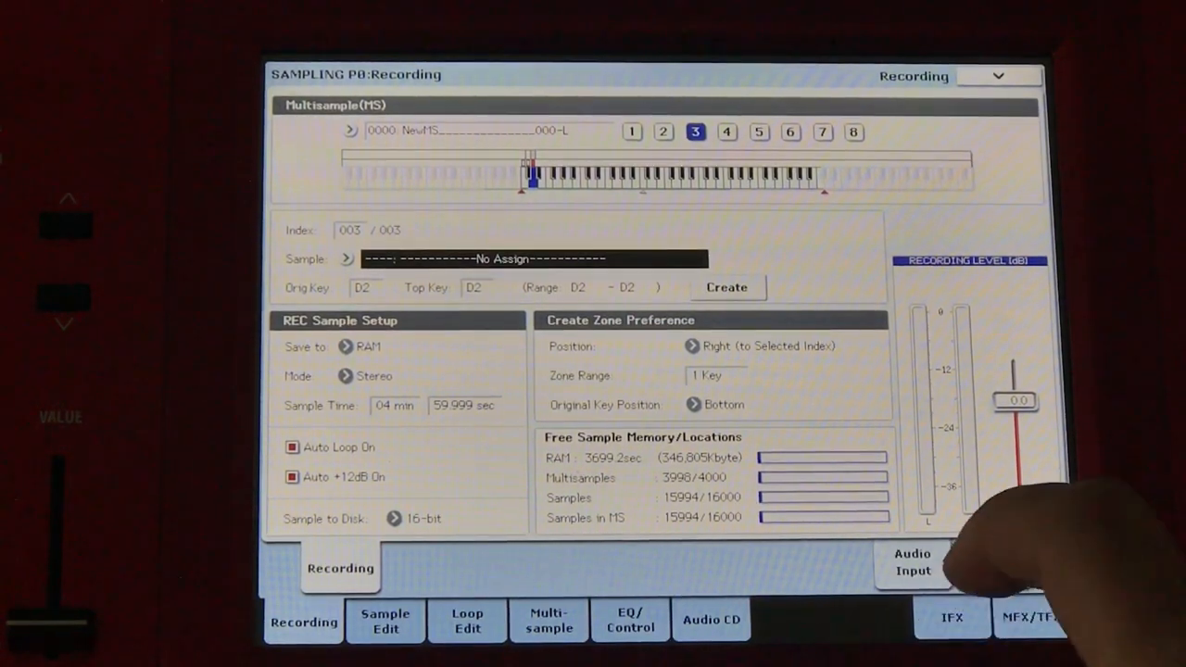
# On the Audio Input page, raise the Recording Level fader to +5.6 dB
pyautogui.click(913, 563)
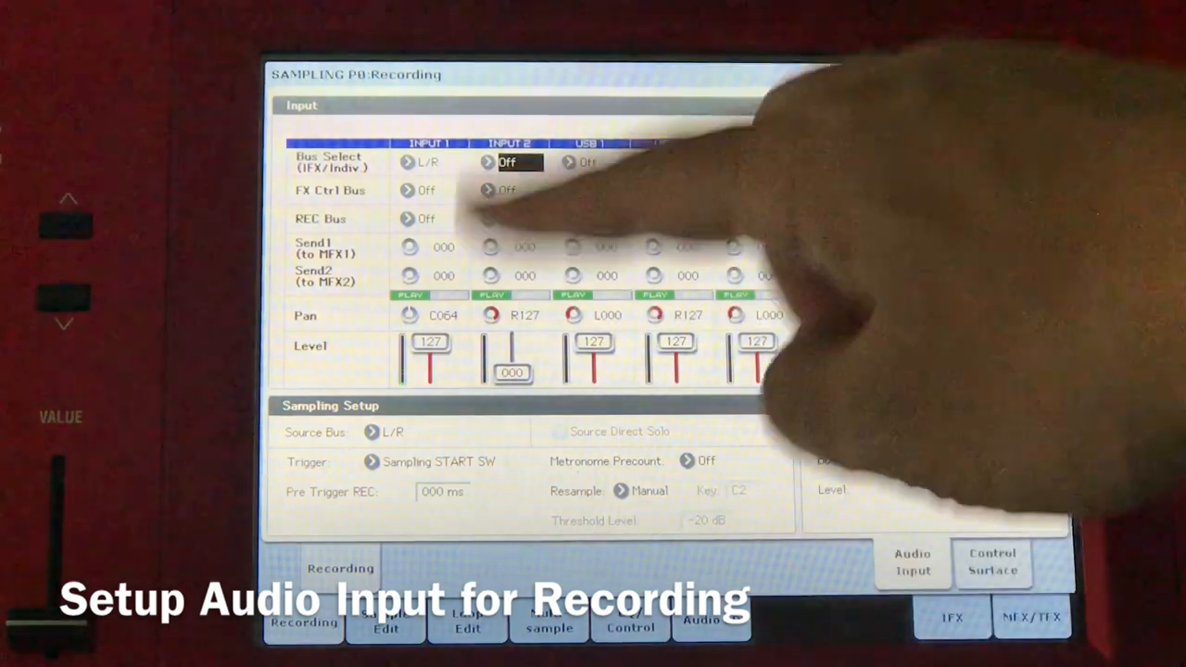
pyautogui.click(488, 163)
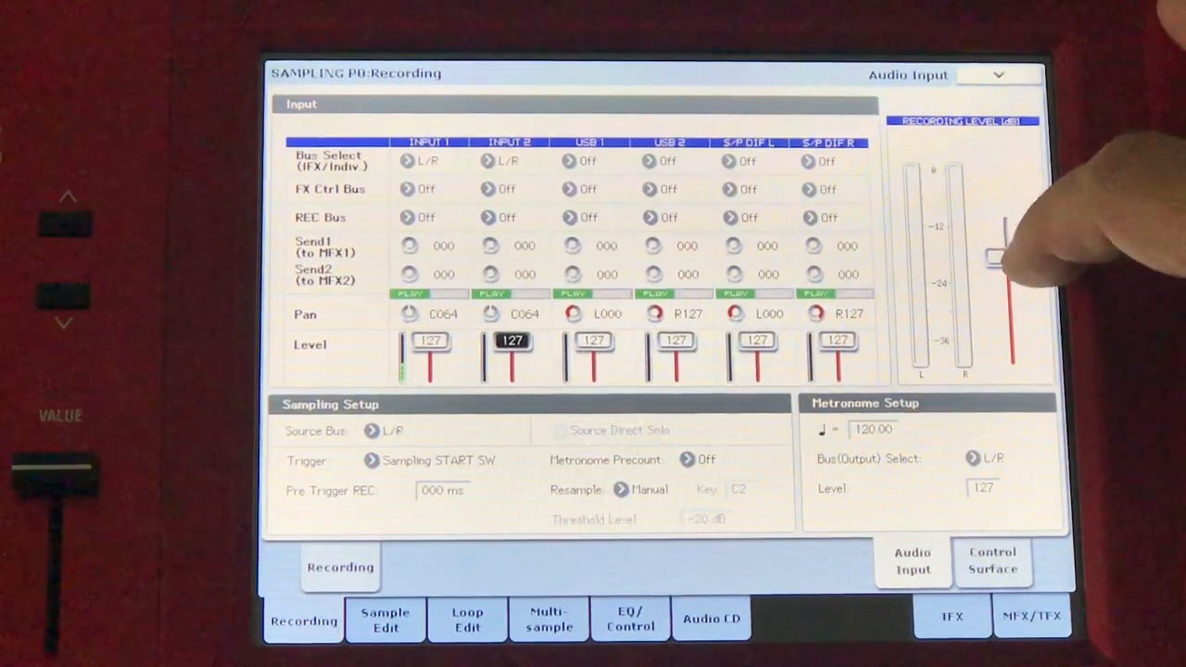
pyautogui.moveTo(1000, 268); pyautogui.dragTo(1005, 232)
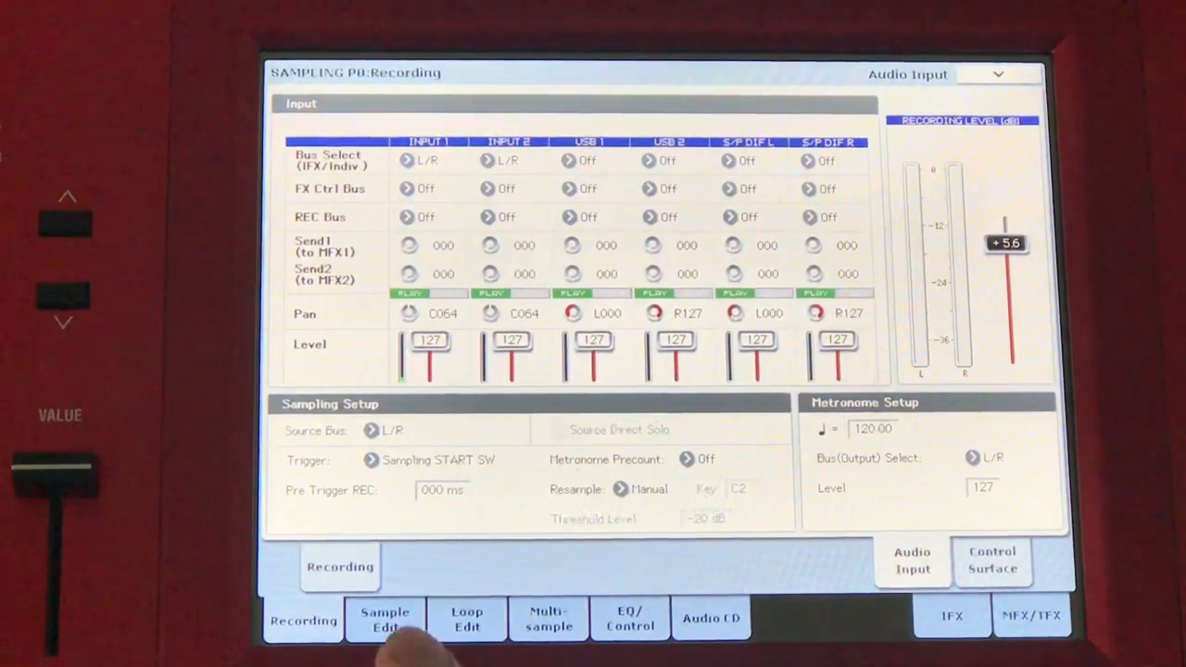
# On the Sample Edit tab, set sample 00006's edit range to 741177–1396511
pyautogui.click(385, 618)
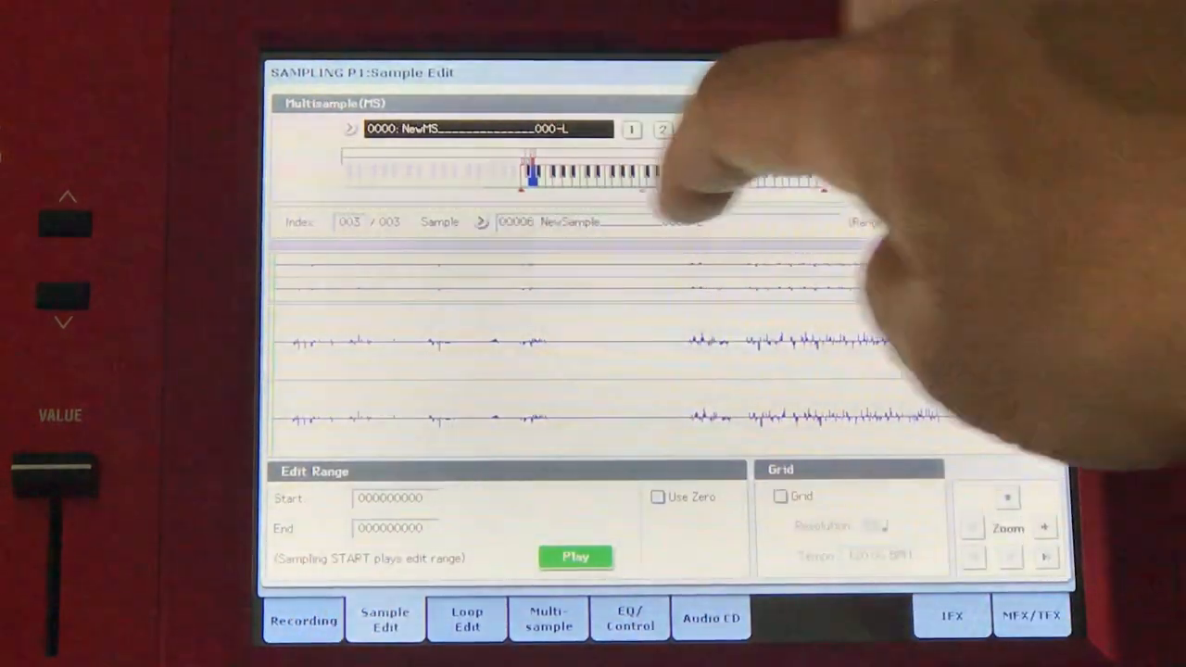
pyautogui.click(569, 222)
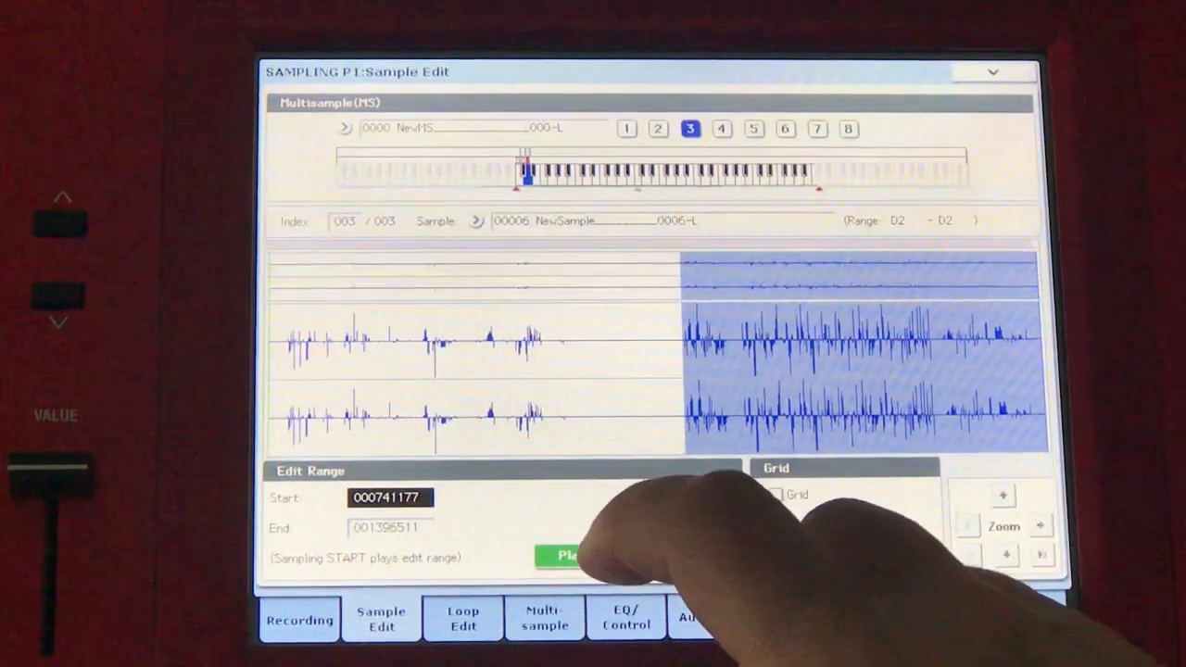
# Audition sample 00006 while narrowing its edit range to start at 845983 and end earlier
pyautogui.click(572, 555)
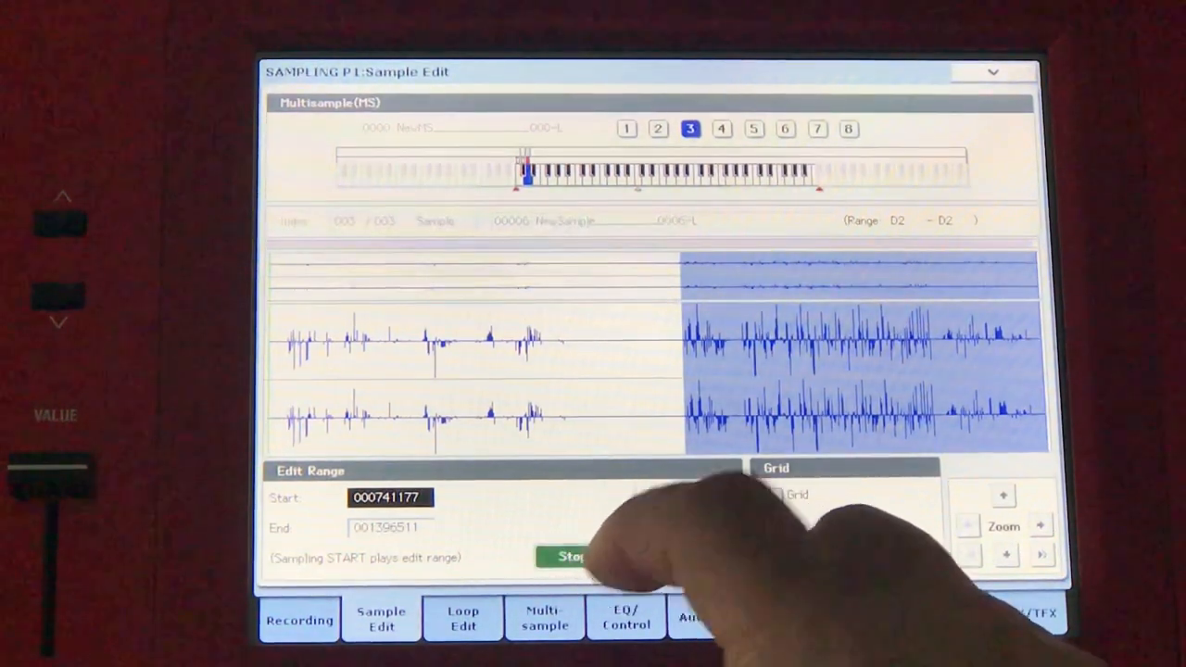
pyautogui.click(570, 556)
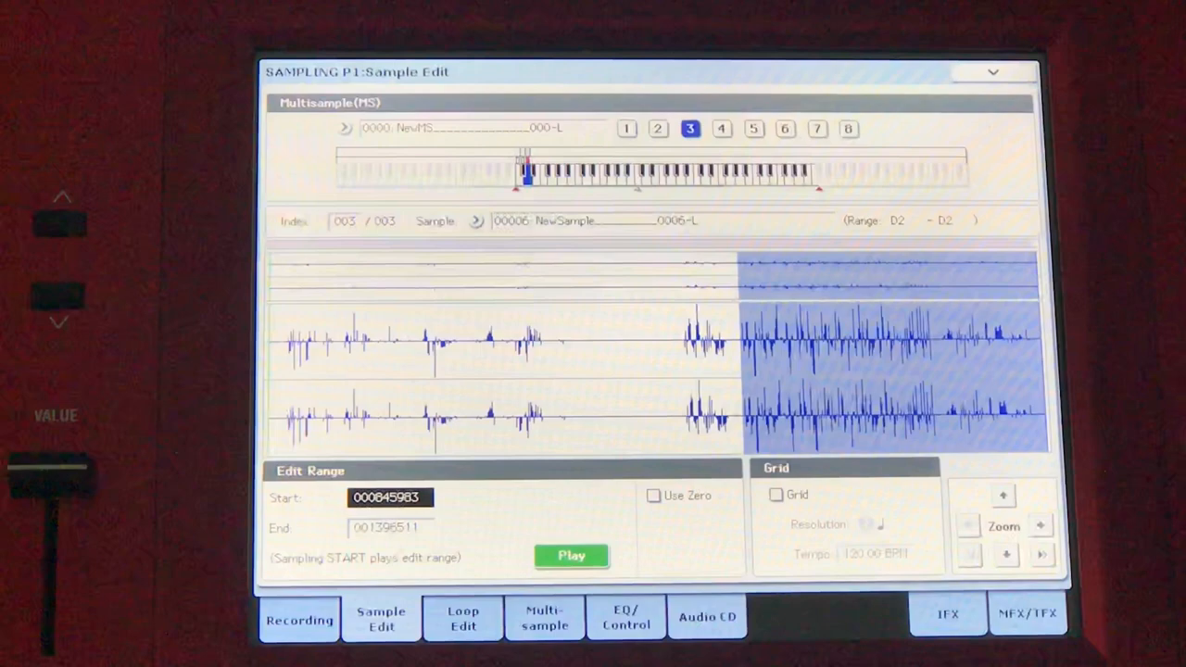
pyautogui.click(571, 555)
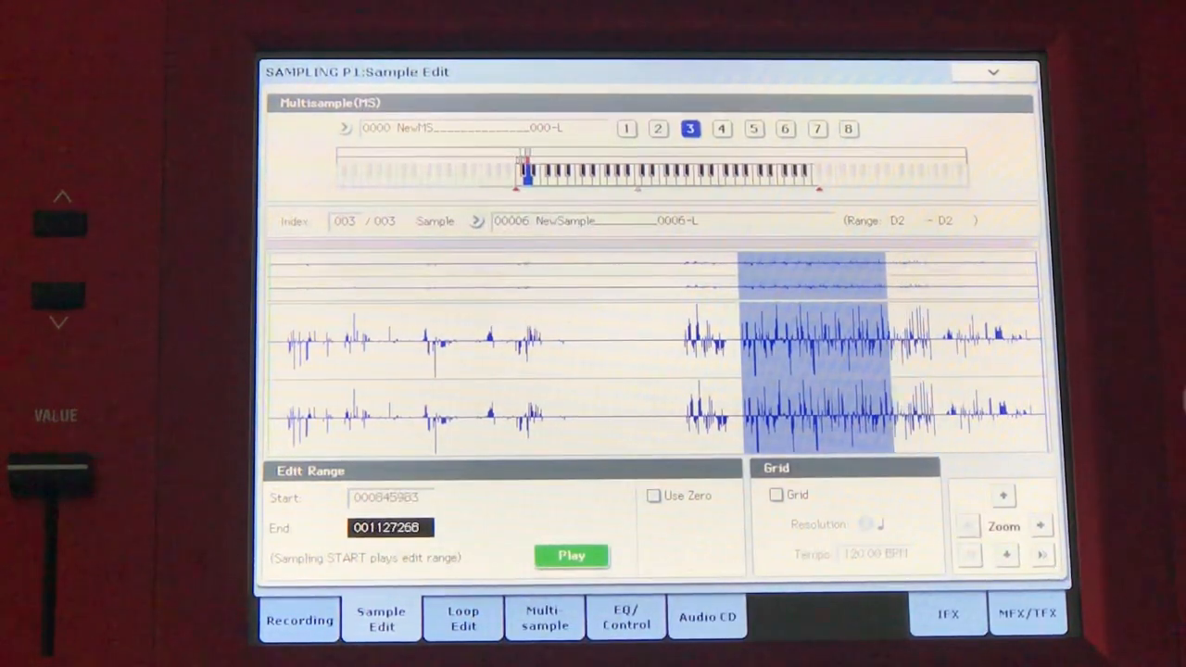
pyautogui.click(571, 556)
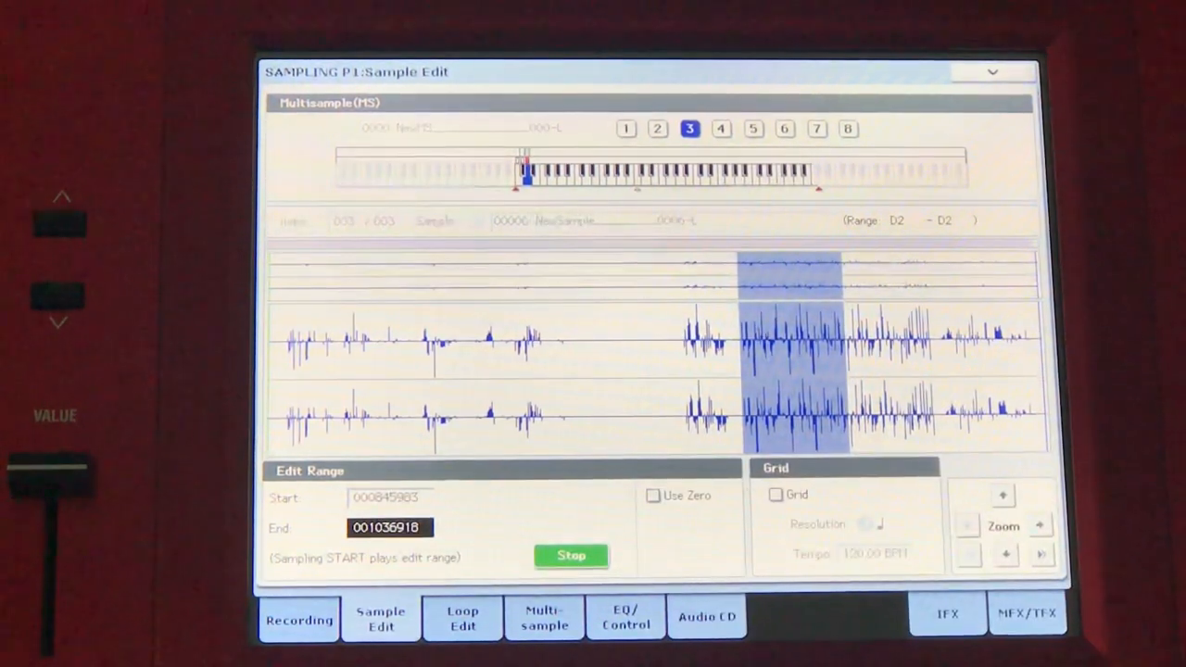
pyautogui.click(571, 556)
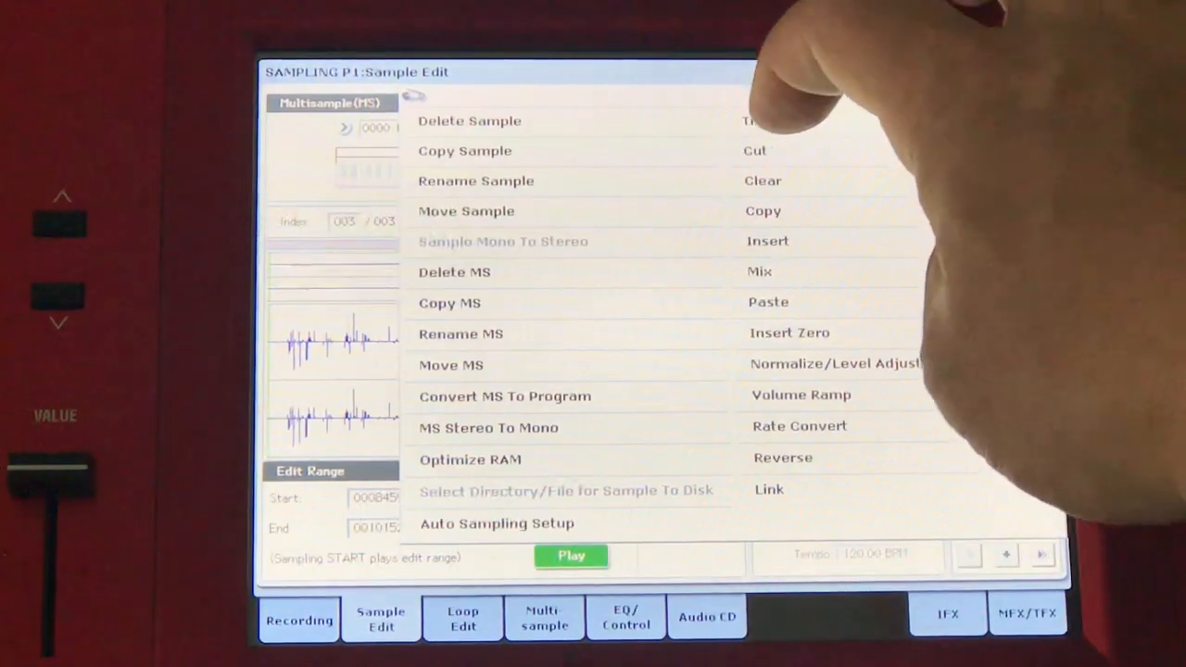
# Truncate sample 00006 to its edit range using Front & End with Overwrite, then preview it
pyautogui.click(753, 120)
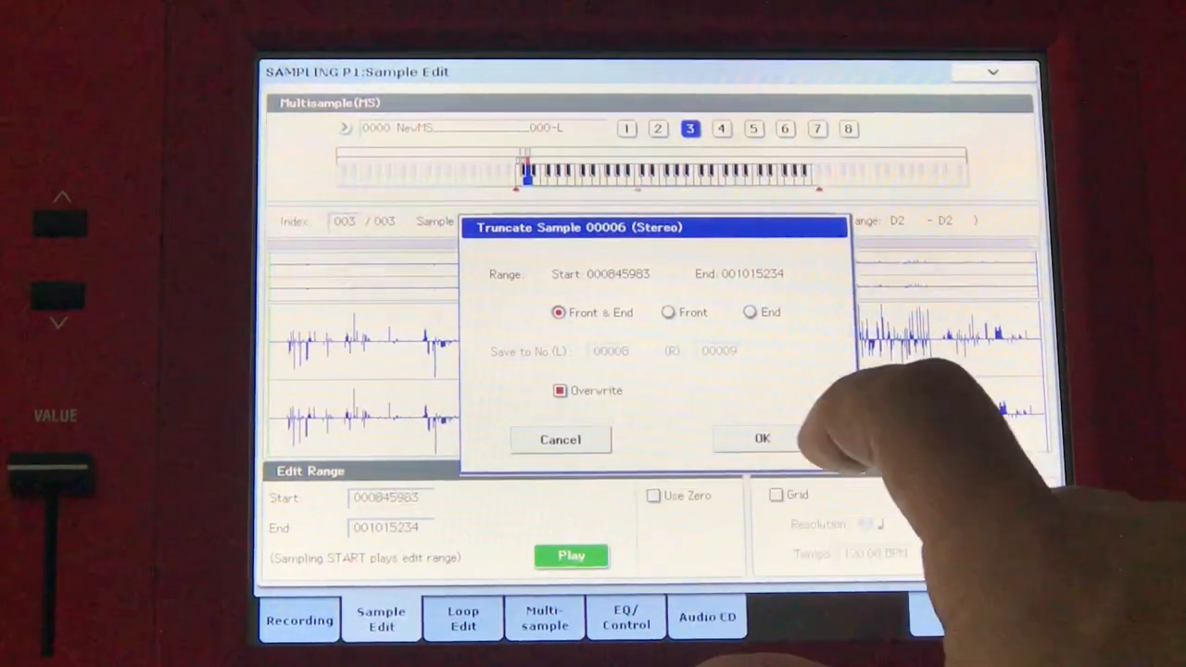
pyautogui.click(761, 439)
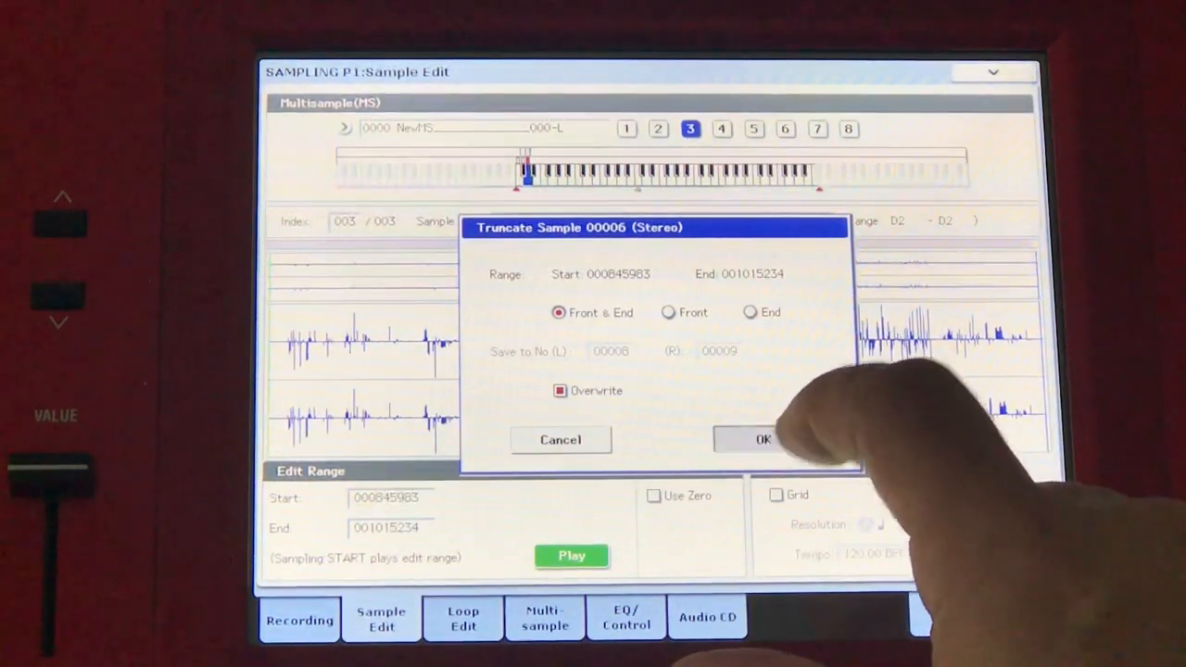
pyautogui.click(759, 439)
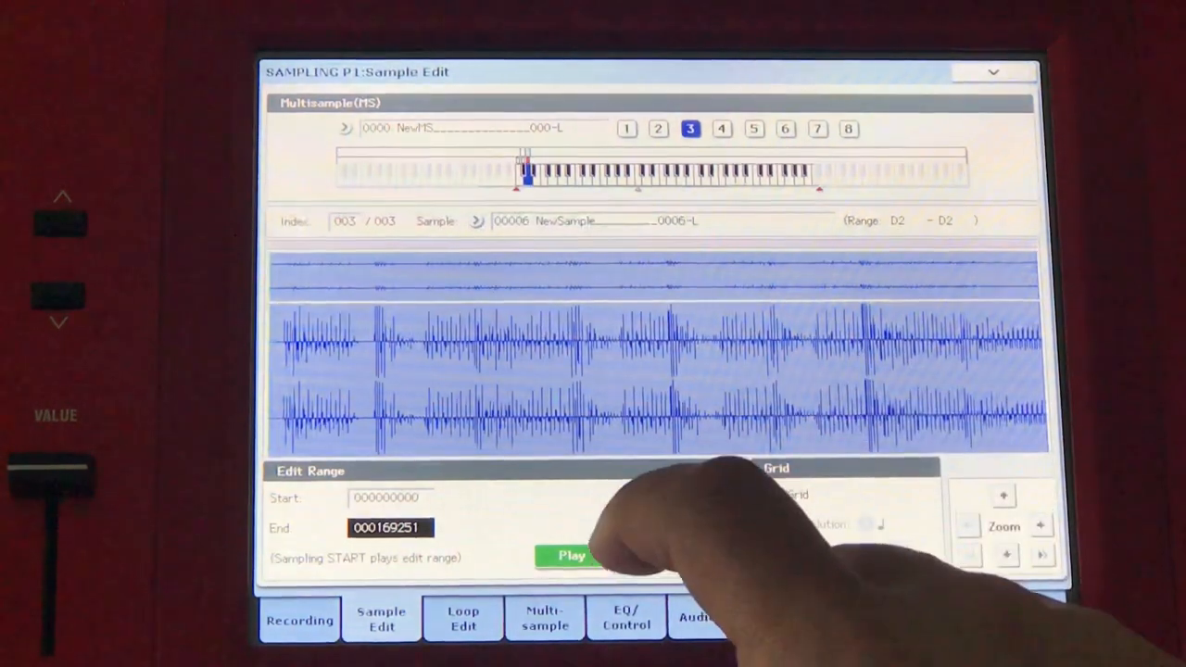
pyautogui.click(570, 555)
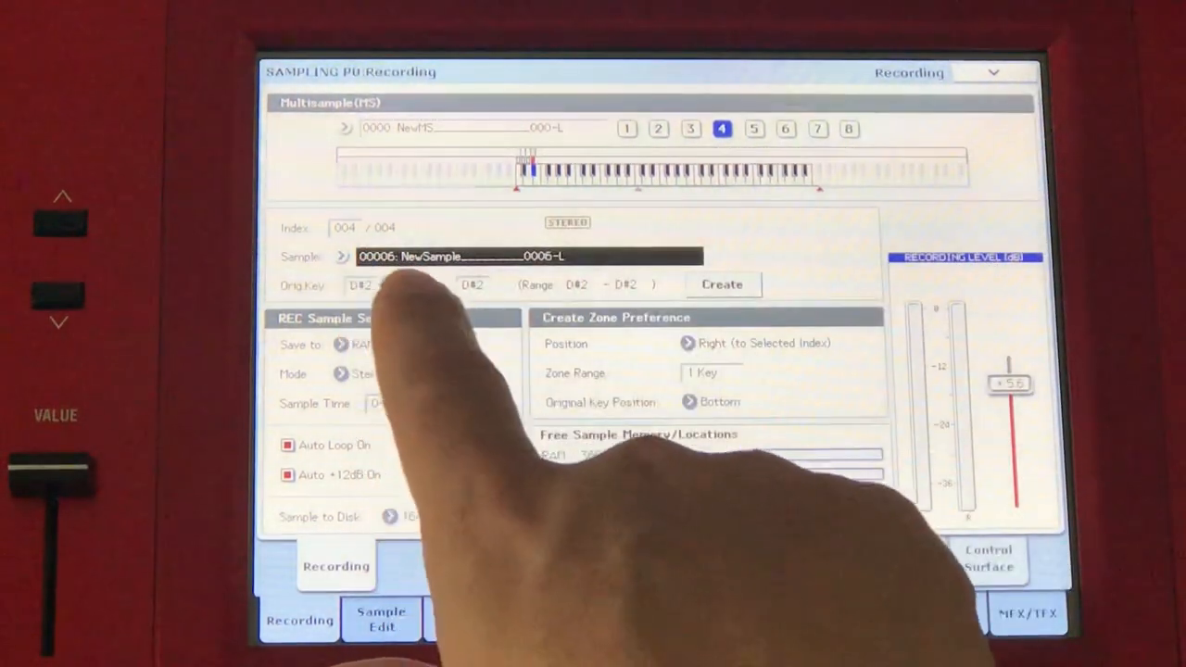
# Rename sample 00006 to 'Bad Guy Bassline' via Rename Sample
pyautogui.click(993, 73)
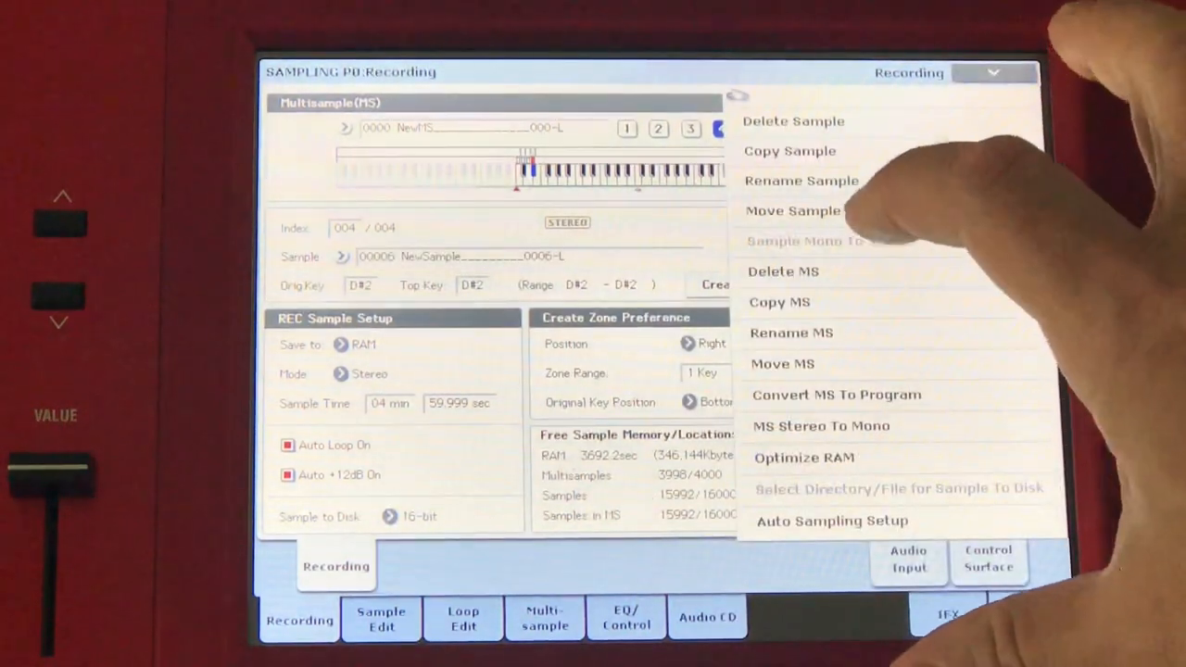
pyautogui.click(801, 181)
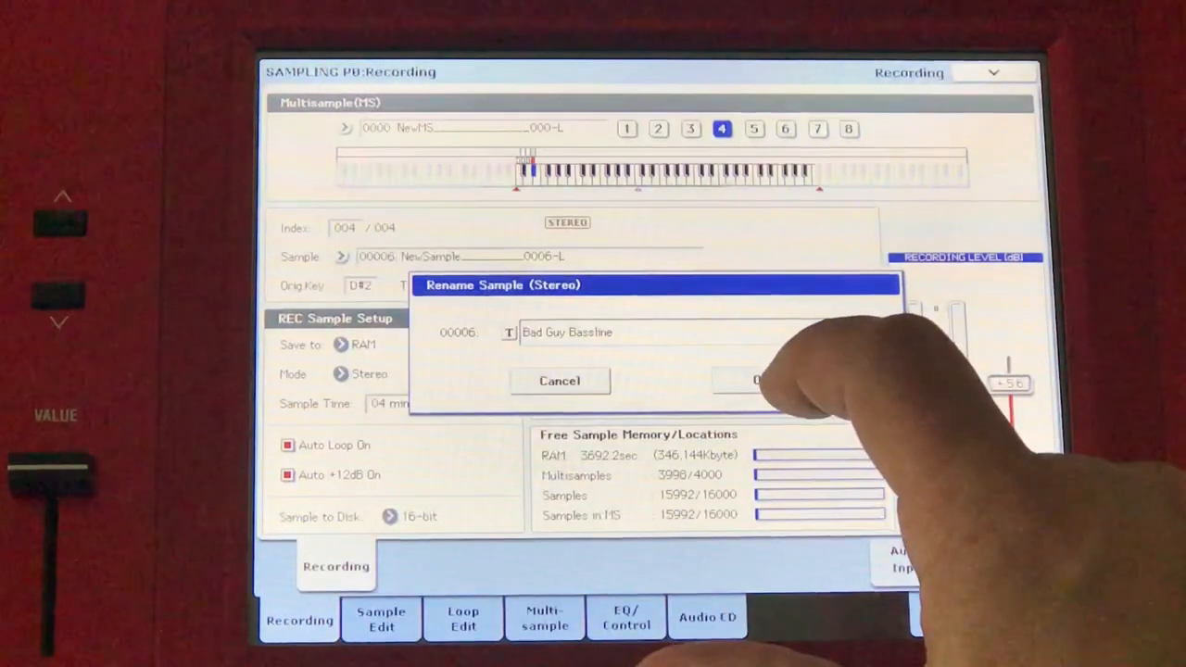
pyautogui.click(759, 381)
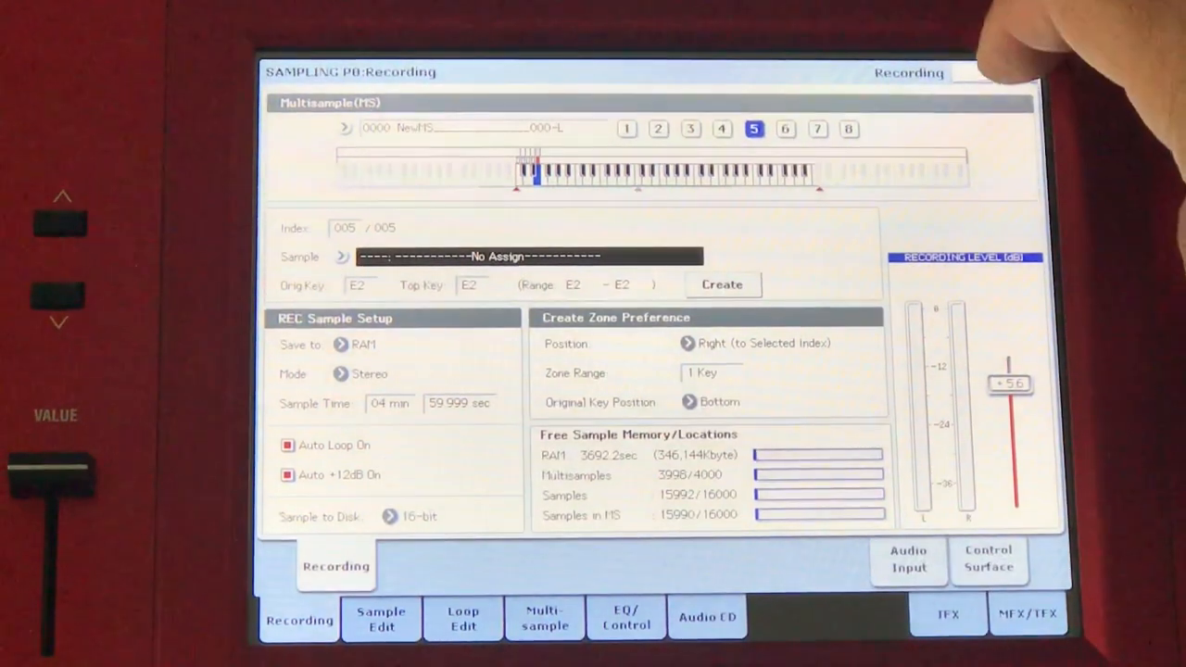
# Name the multisample 'Bad Guy' using Rename MS
pyautogui.click(992, 72)
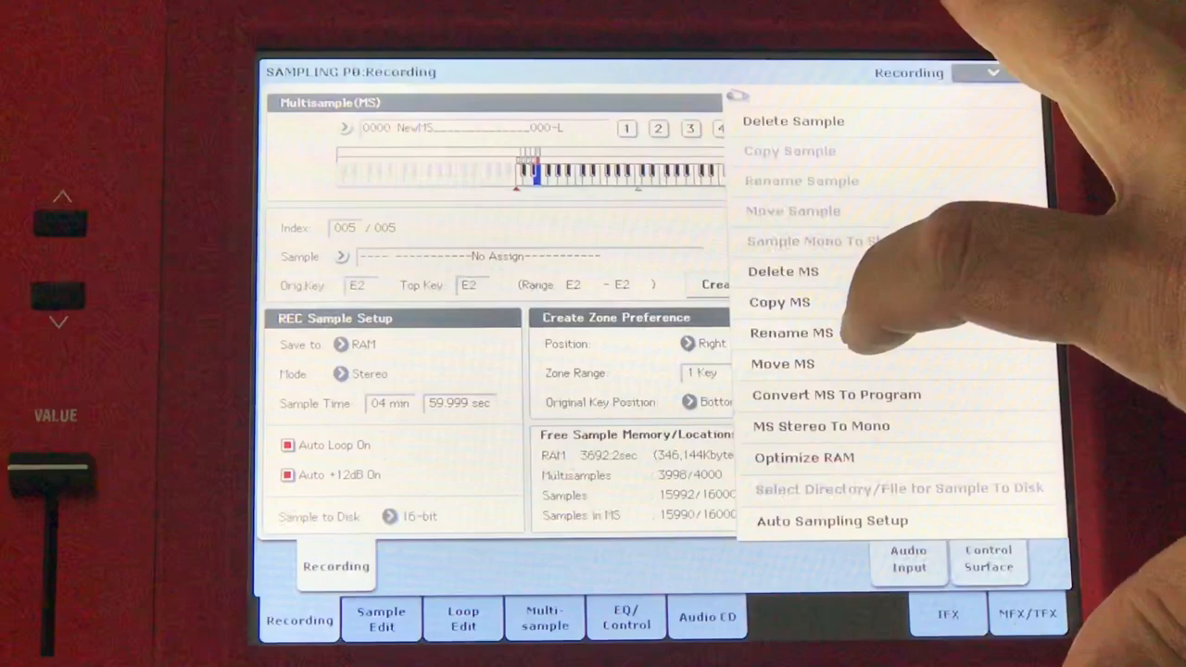
pyautogui.click(791, 332)
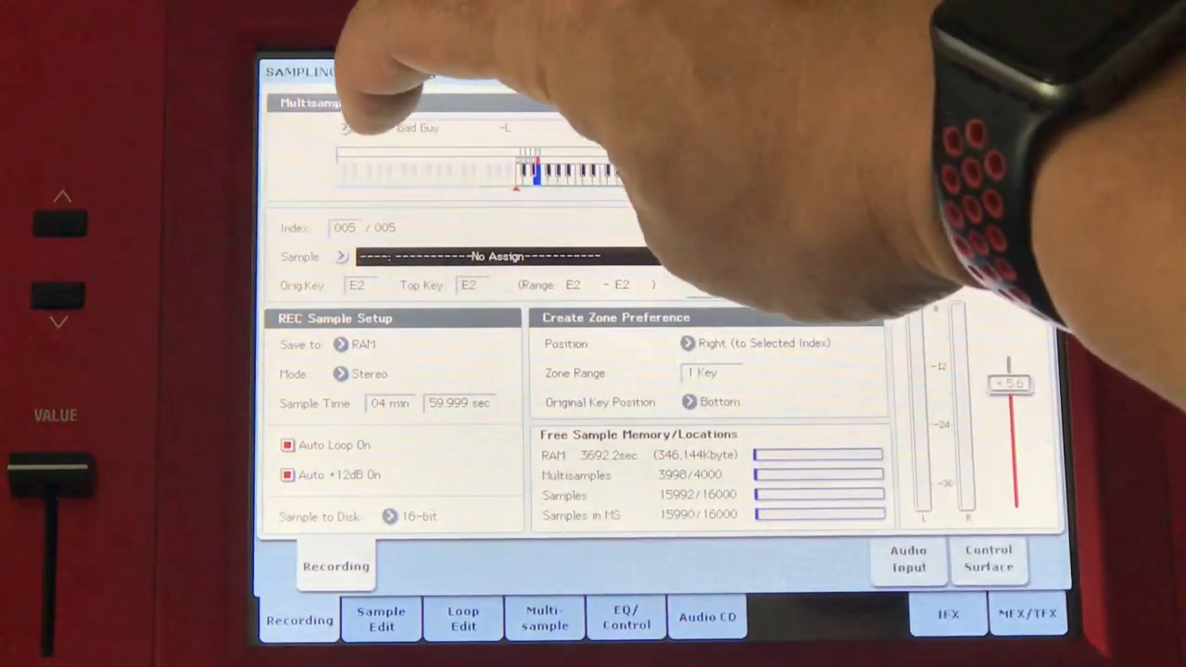
pyautogui.click(496, 257)
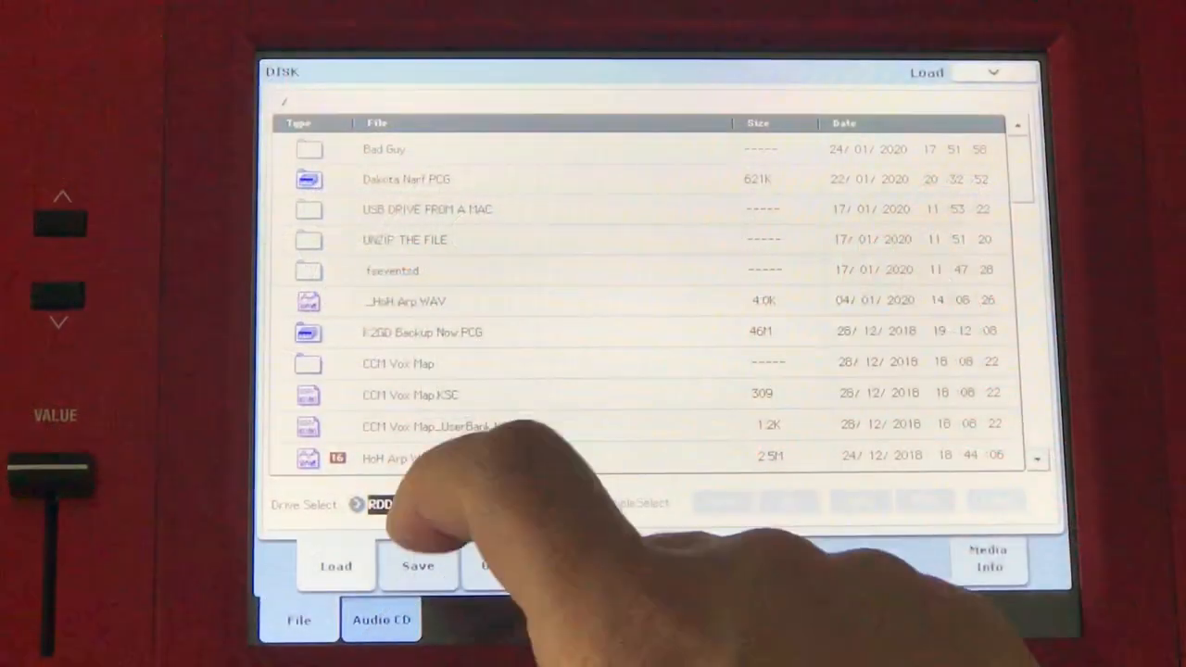
# Save all sampling data to the internal hard drive as KSC file 'Bad Guy'
pyautogui.click(375, 504)
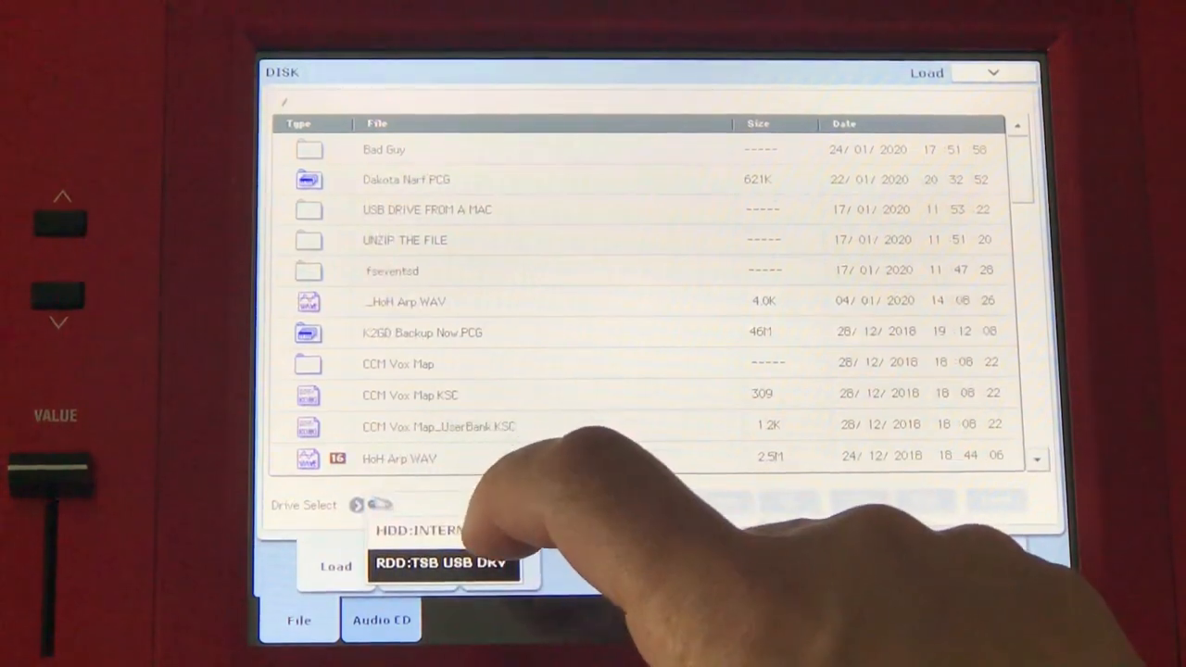
pyautogui.click(426, 530)
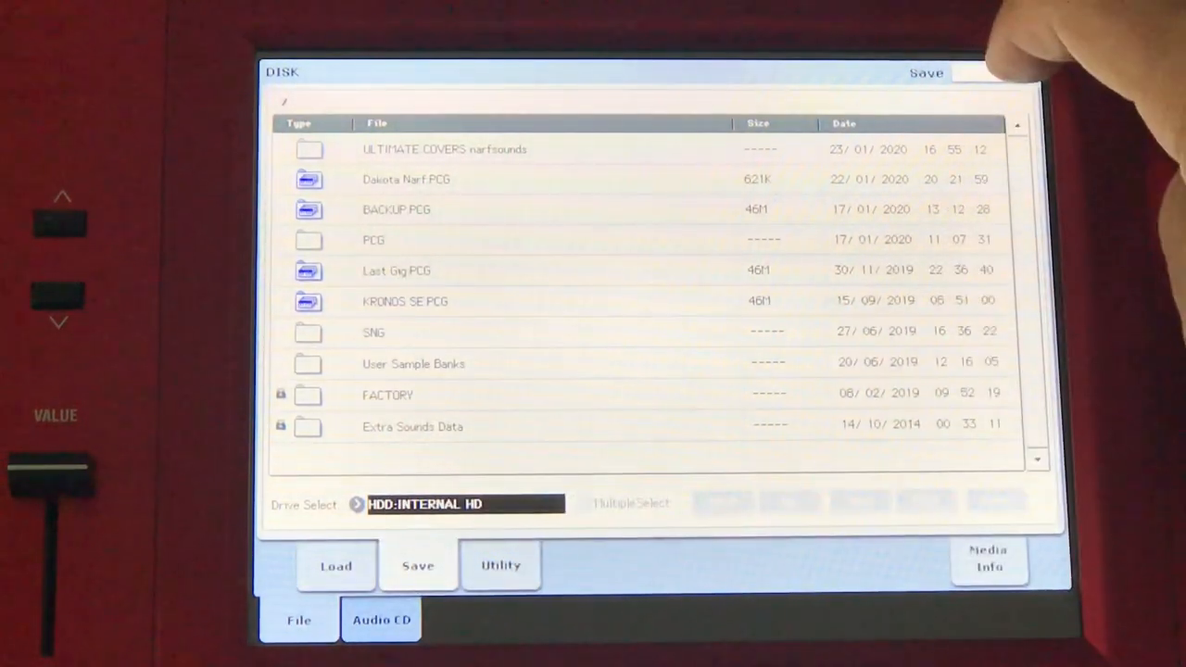
pyautogui.click(992, 72)
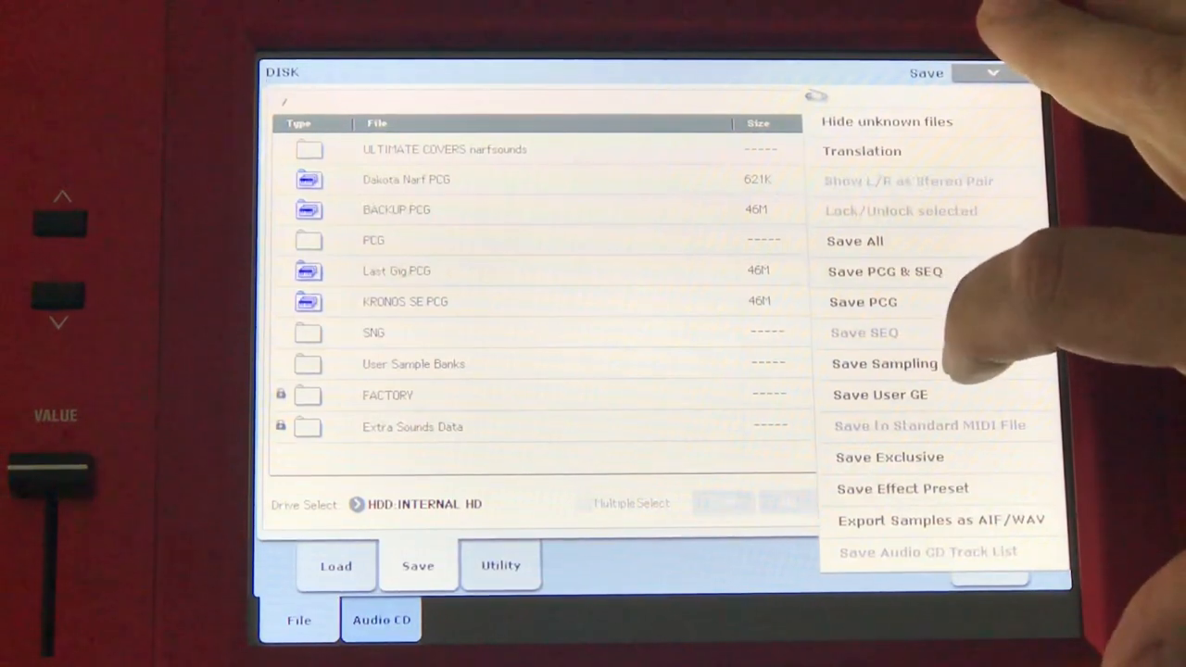
pyautogui.click(884, 363)
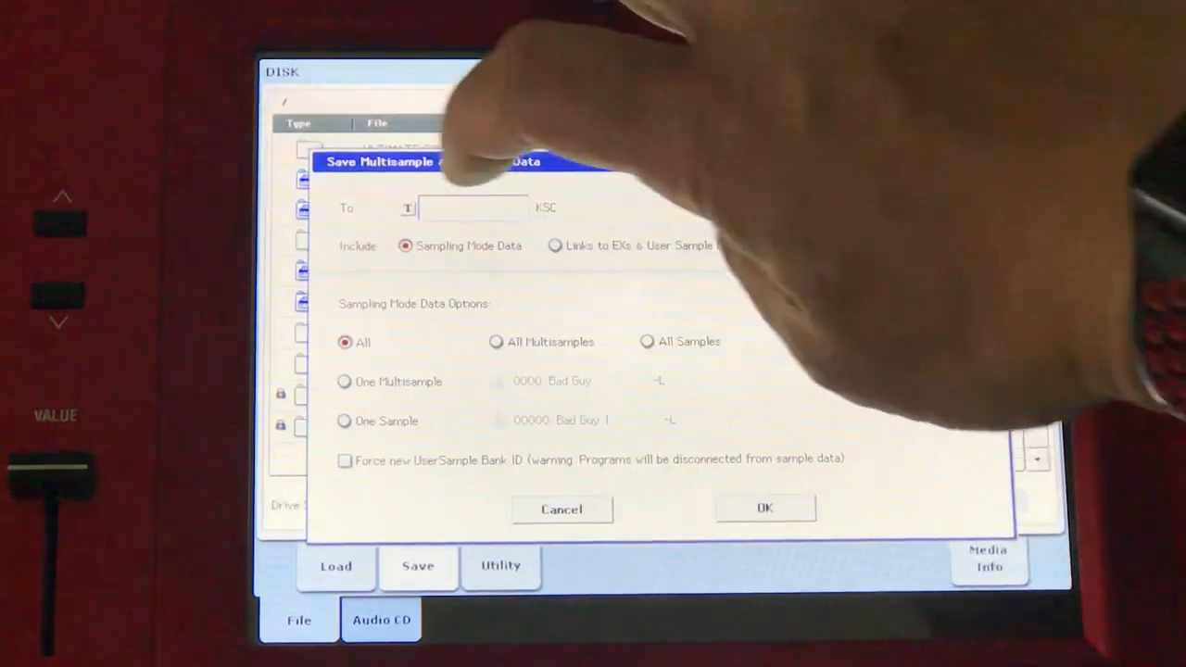
pyautogui.click(472, 207)
pyautogui.write('Bad Gu')
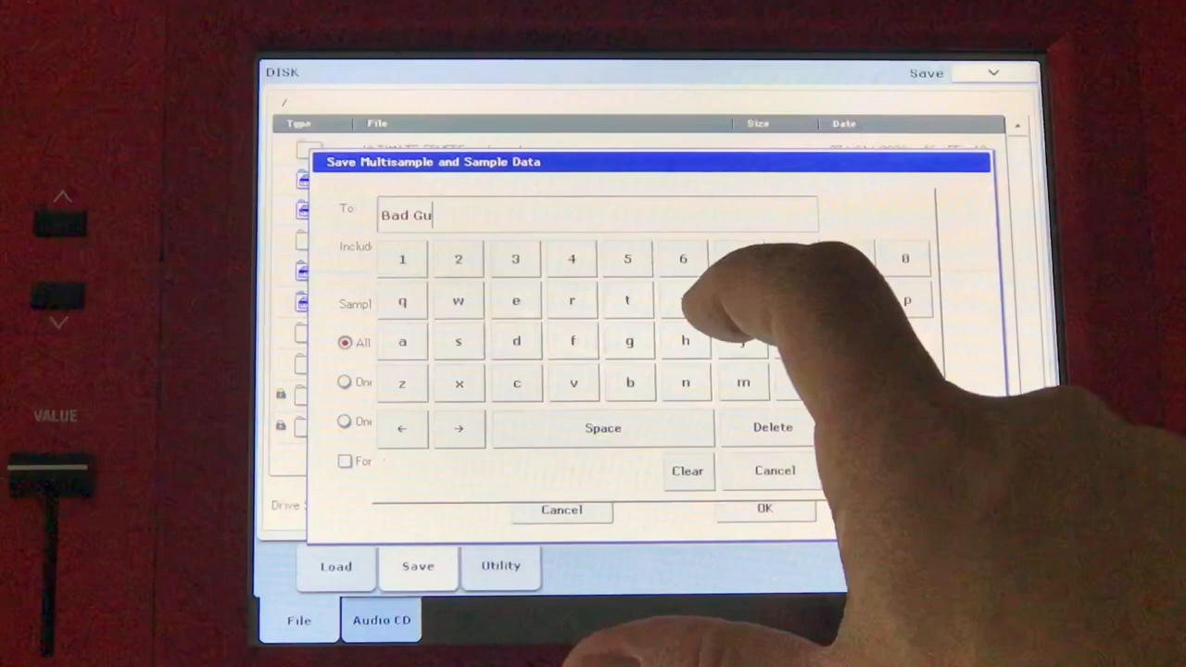
pyautogui.click(683, 300)
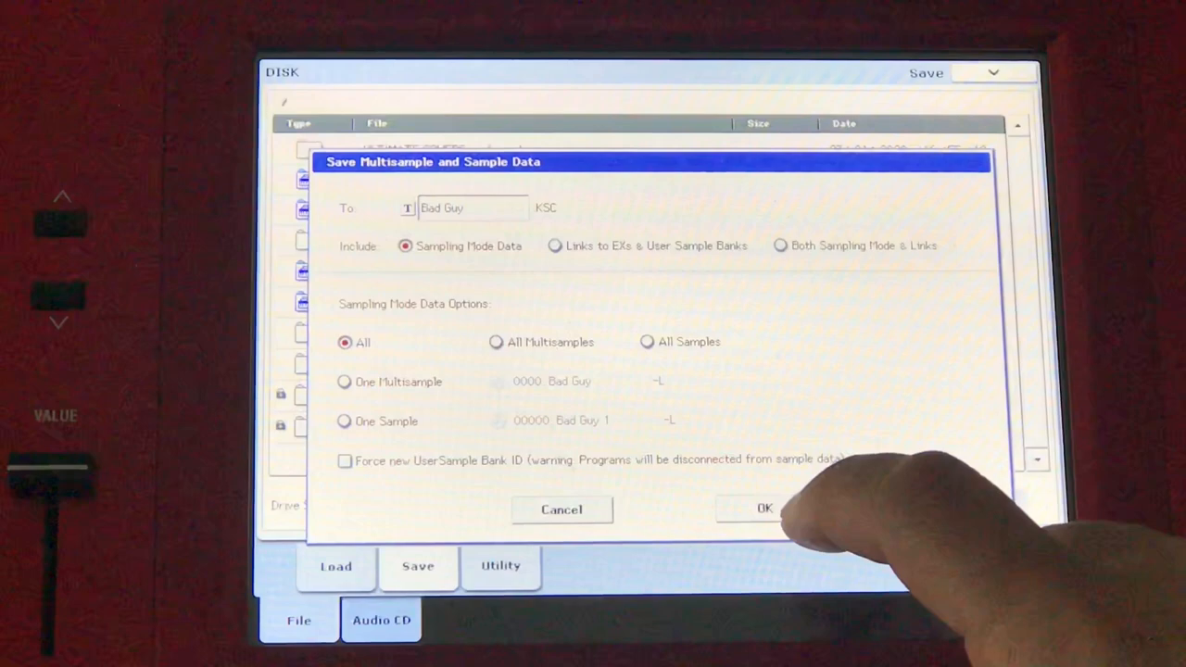
pyautogui.click(764, 508)
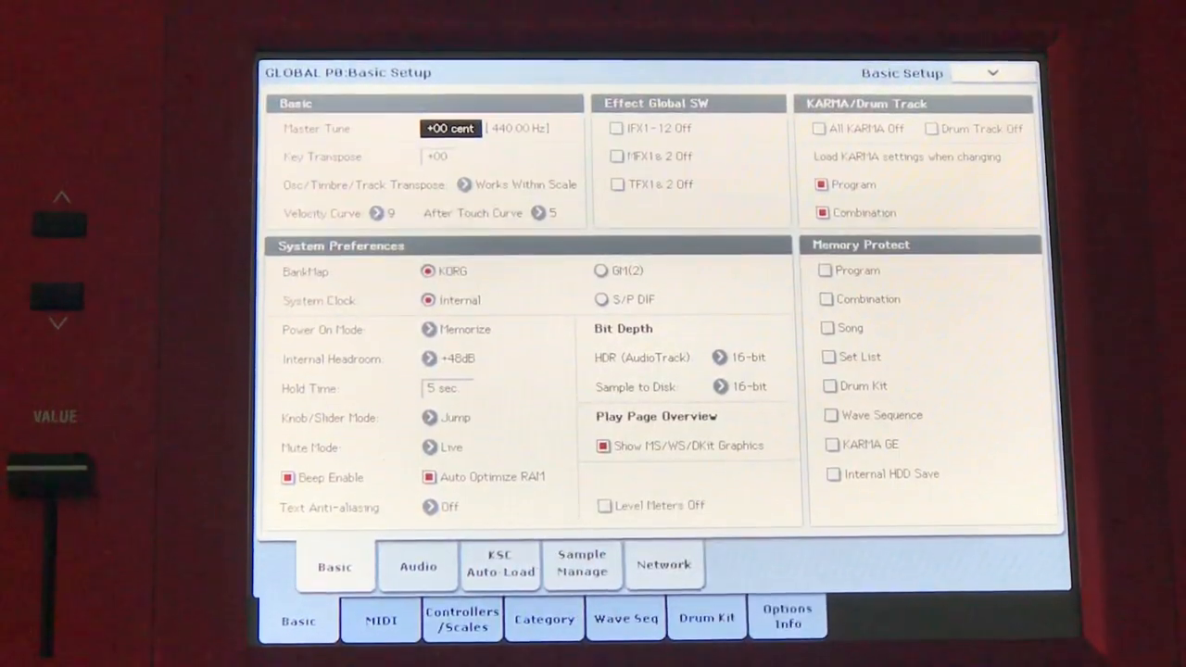
# Add Bad Guy_UserBank.KSC to the KSC auto-load list and request Do Auto-Load Now
pyautogui.click(500, 565)
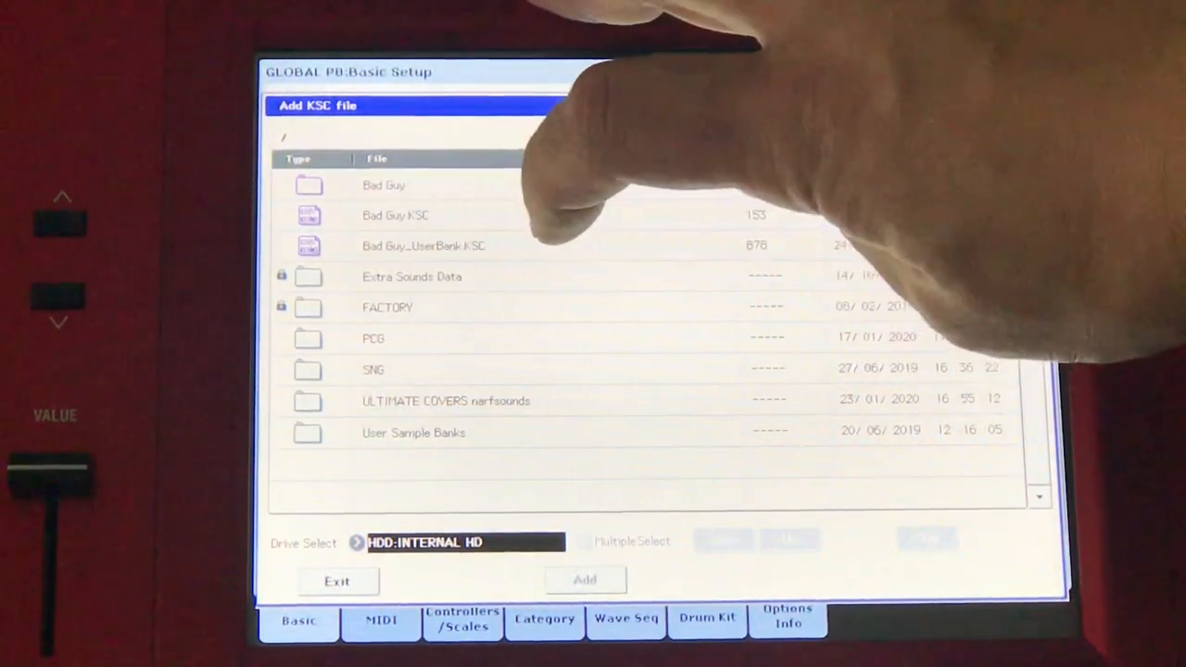
pyautogui.click(423, 246)
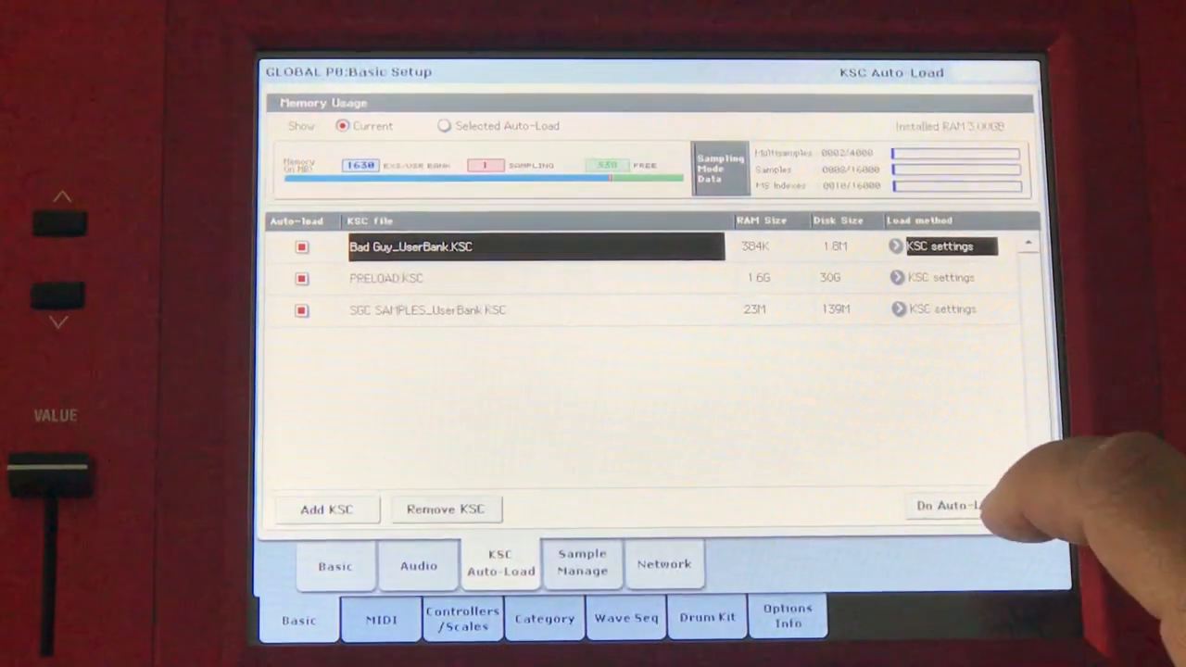
pyautogui.click(954, 505)
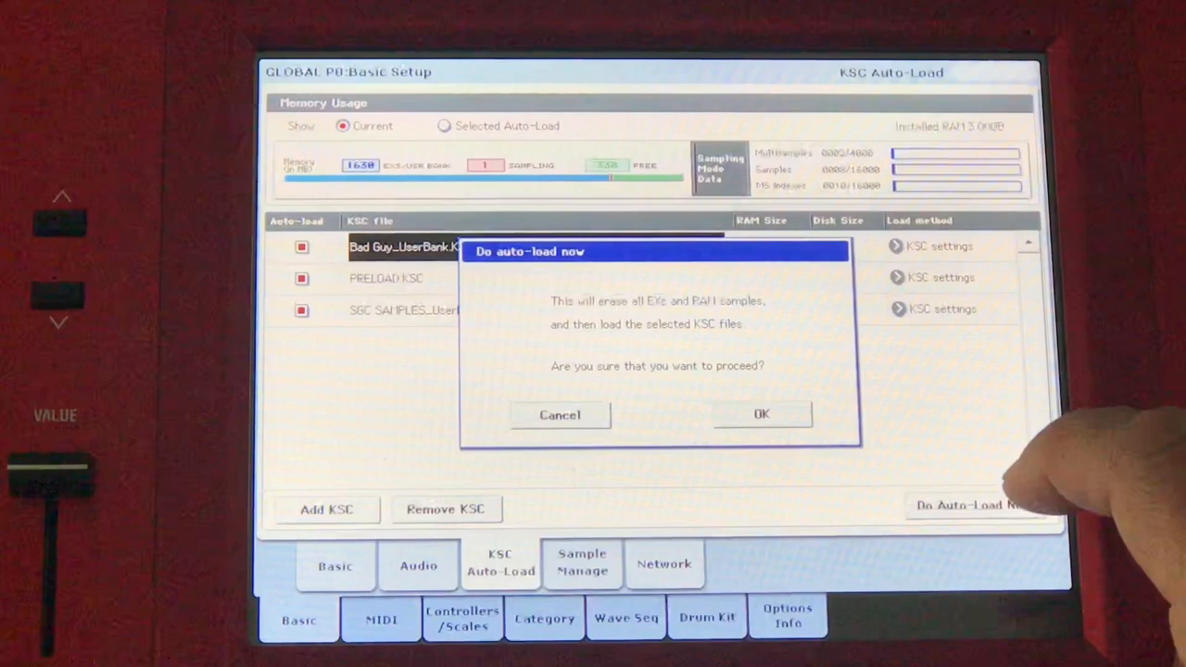
# Confirm erasing and reloading sample memory with the auto-load KSC files
pyautogui.click(760, 414)
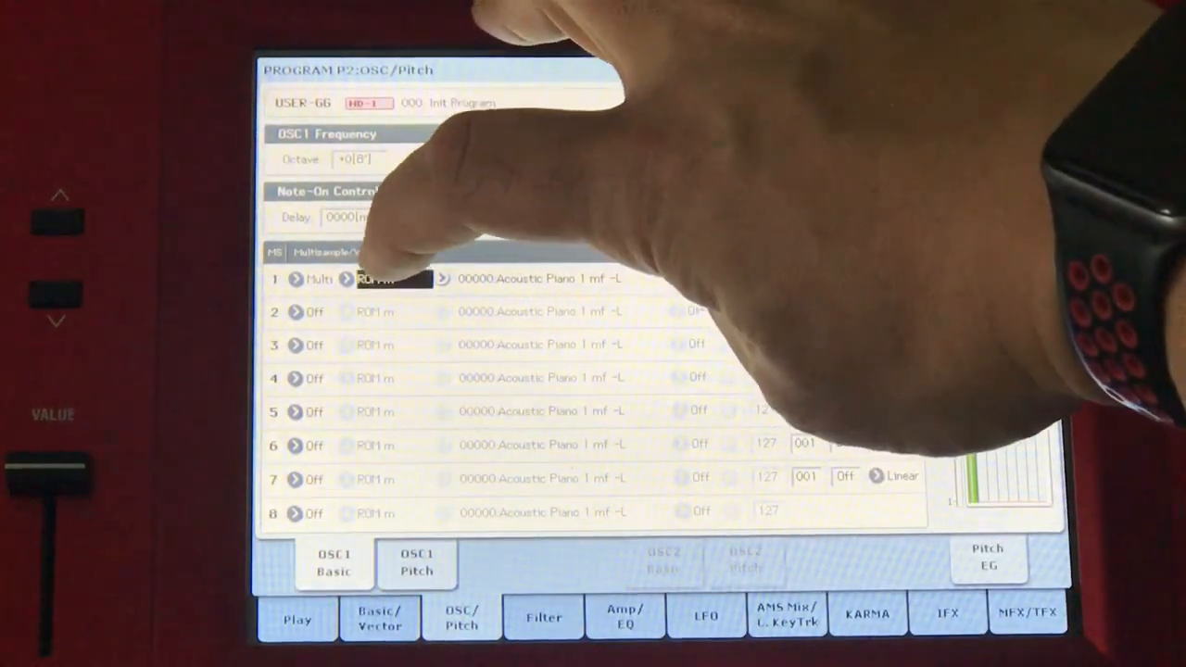
# Open oscillator 1's sample source list and scroll toward the sampled multisamples
pyautogui.click(389, 278)
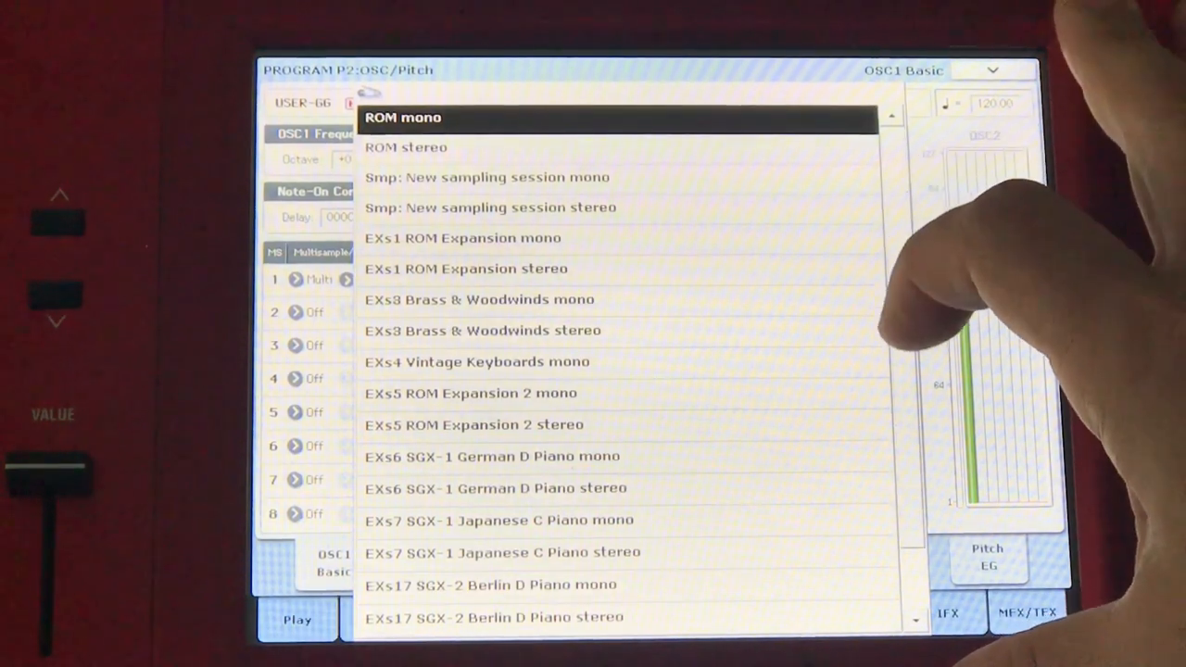
pyautogui.scroll(-3)
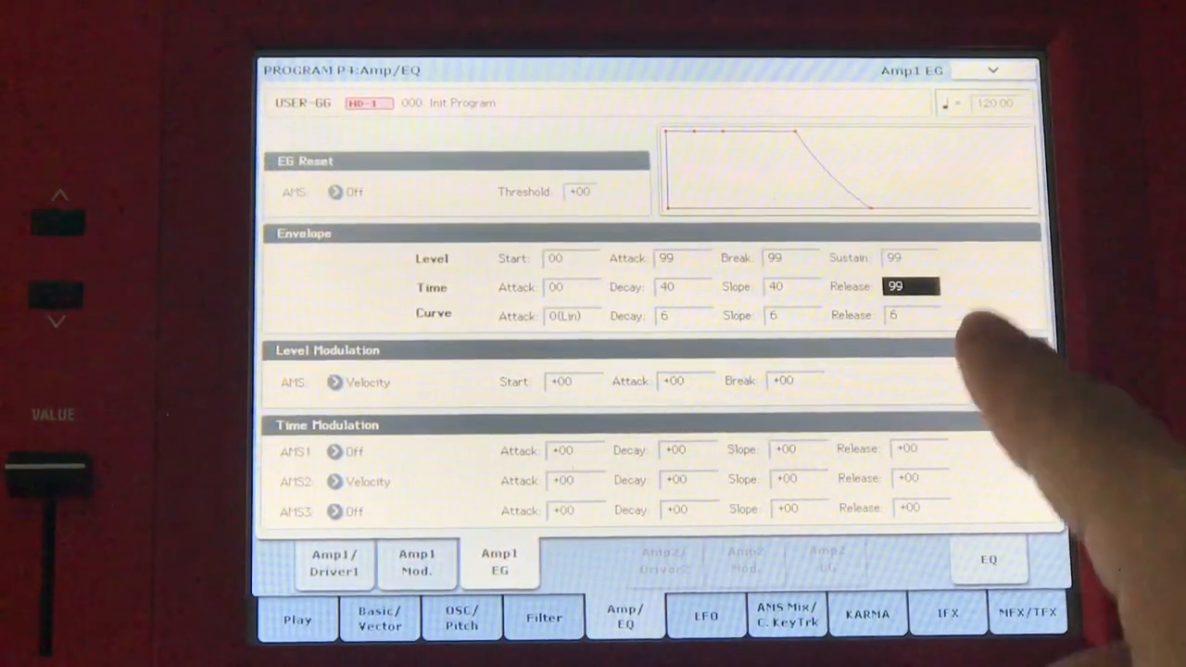
# Set the Amp1 EG time slope to 99 and return to the Play page
pyautogui.click(912, 315)
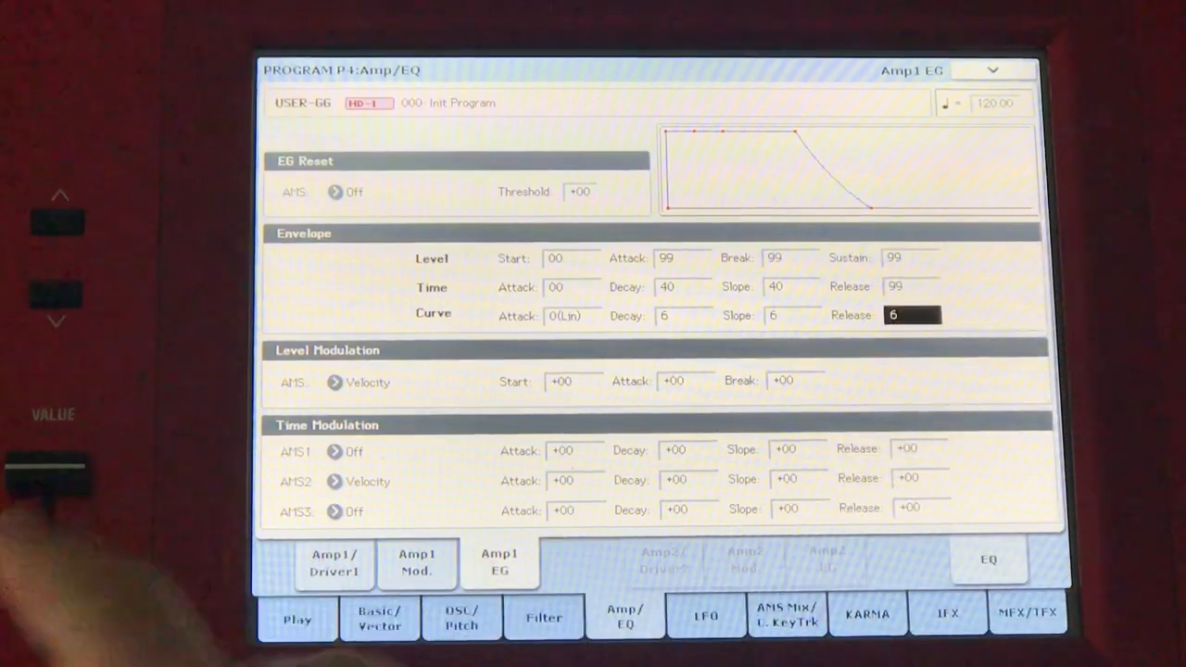
pyautogui.click(790, 286)
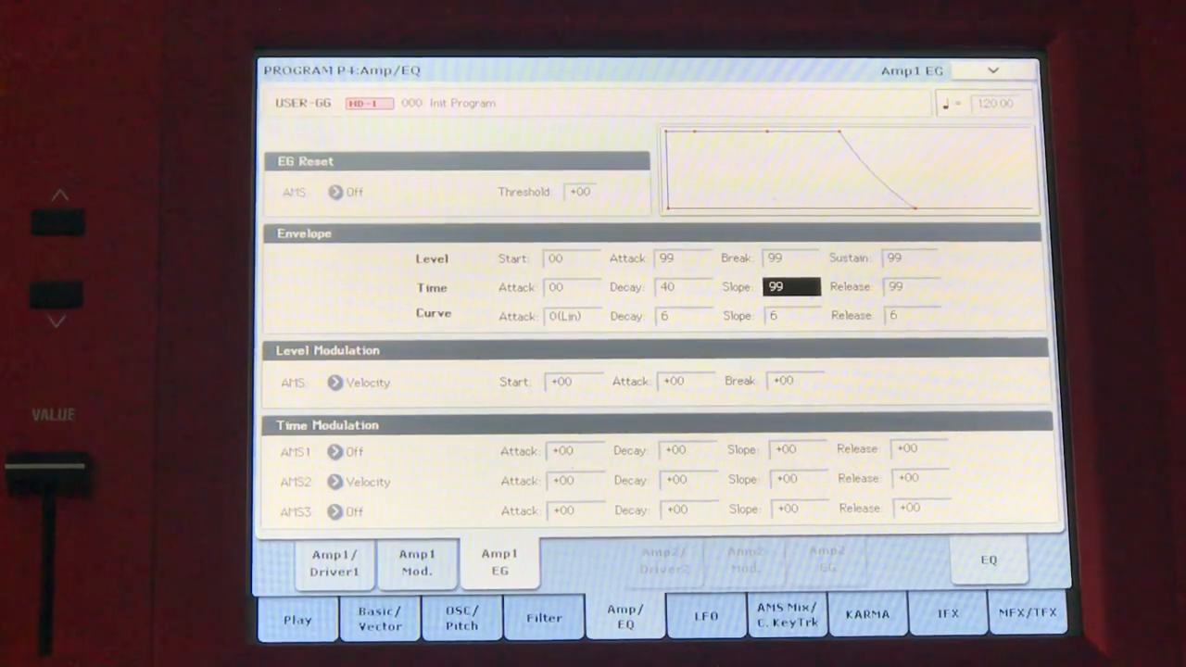
pyautogui.click(911, 286)
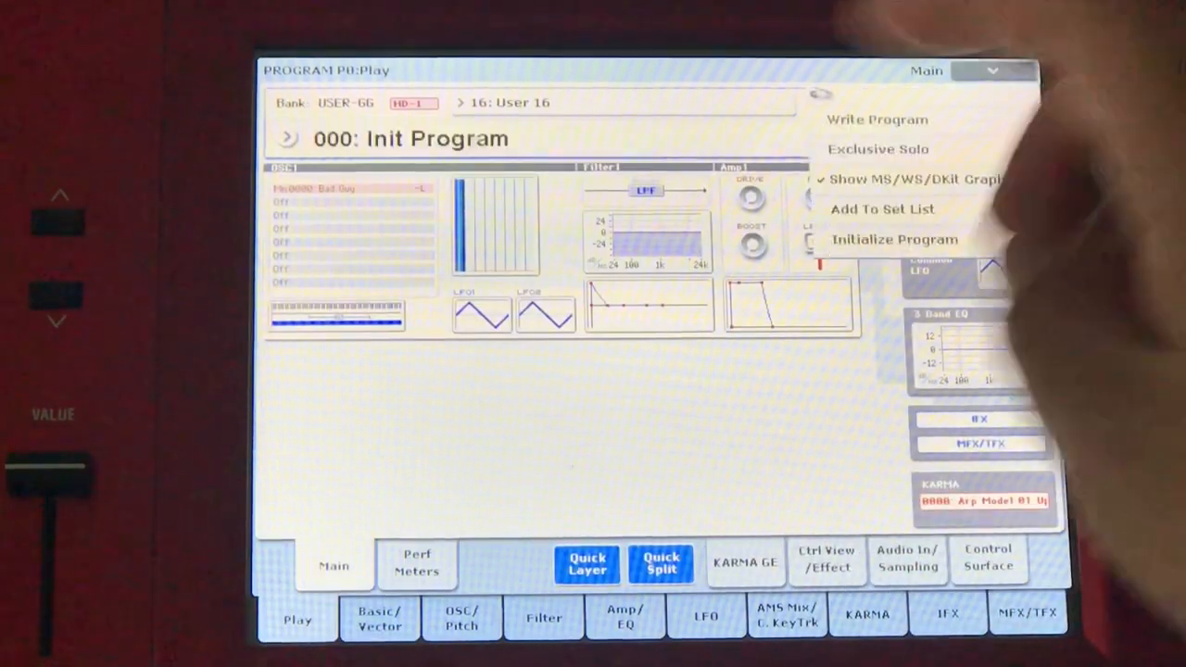
# Write the program as BAD GUY to U-GG000, overwriting Init Program
pyautogui.click(875, 118)
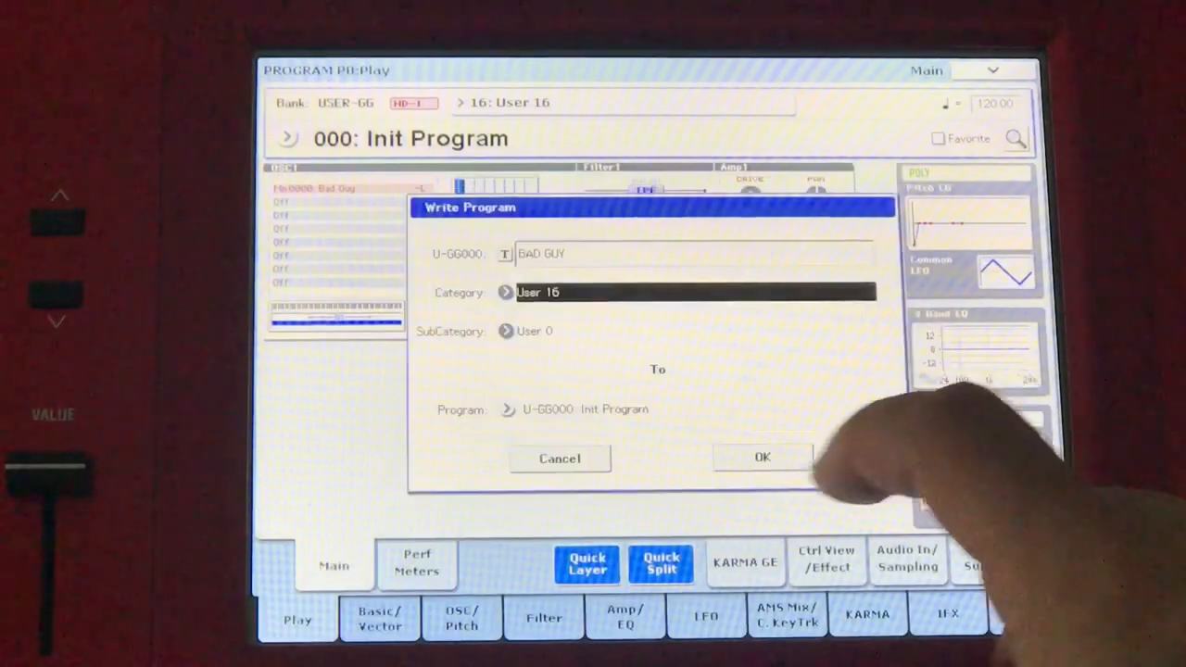
pyautogui.click(762, 457)
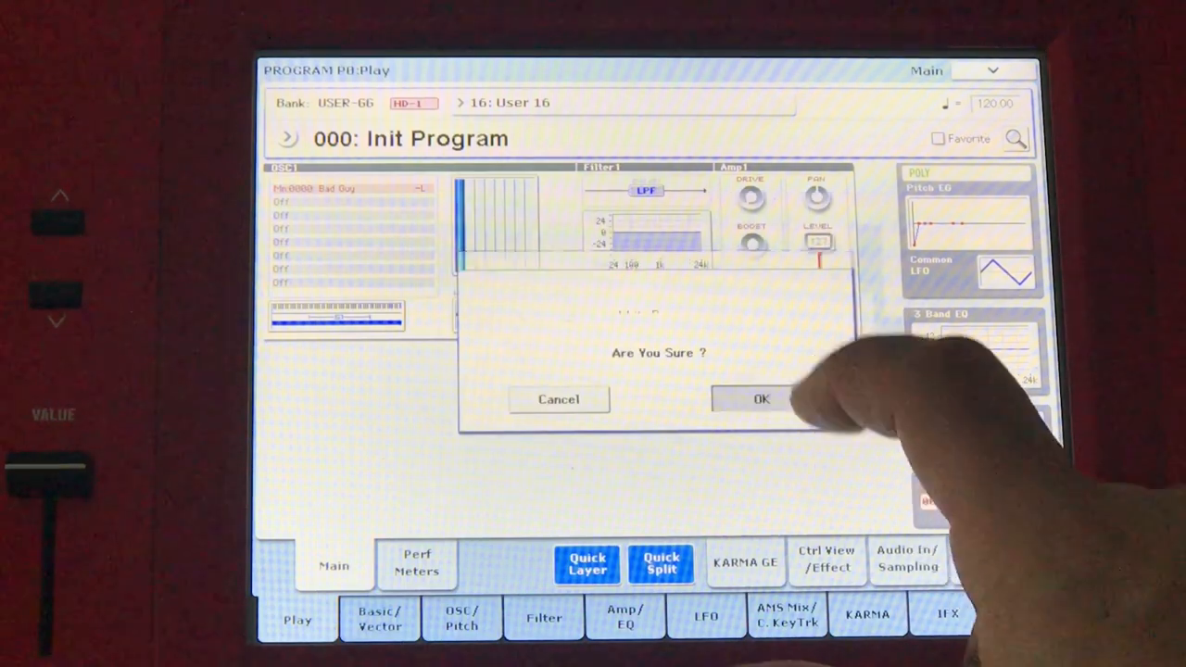
pyautogui.click(760, 399)
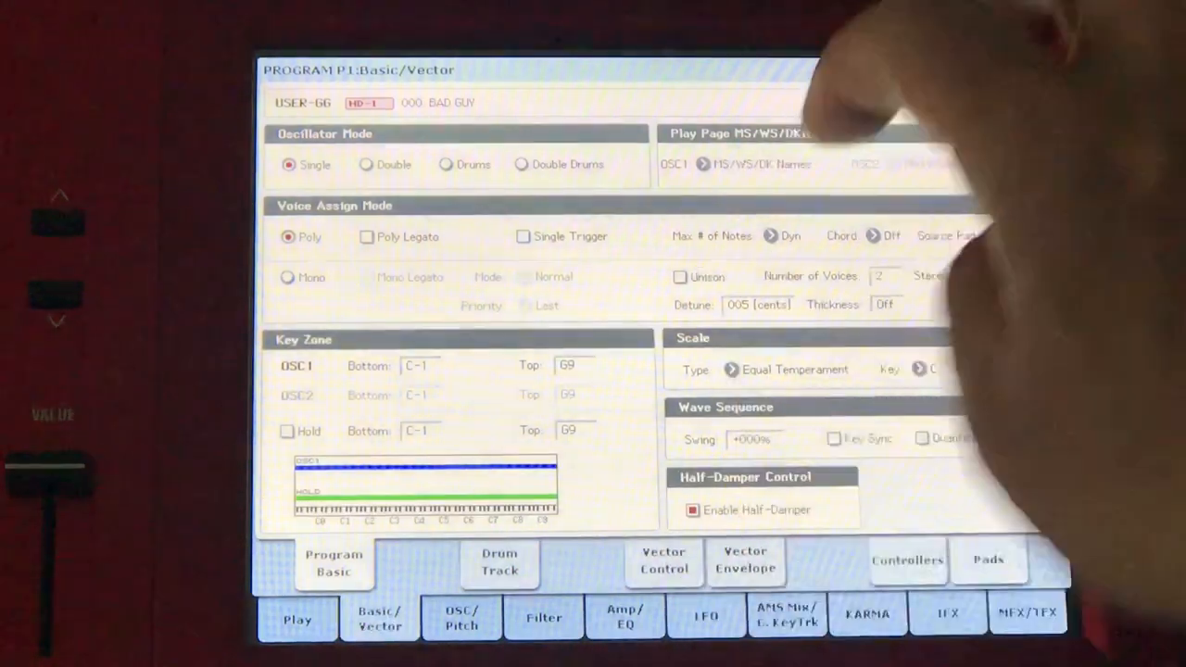
# Set a choir picture for the BAD GUY Play page and confirm the program update
pyautogui.click(759, 164)
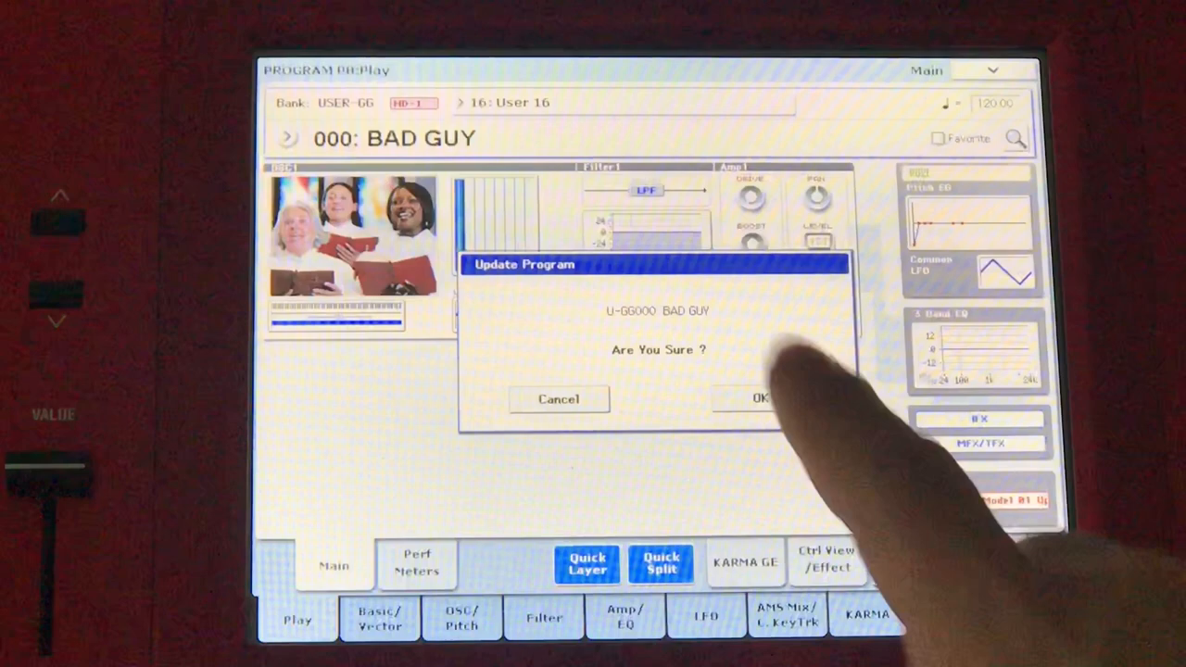
pyautogui.click(761, 397)
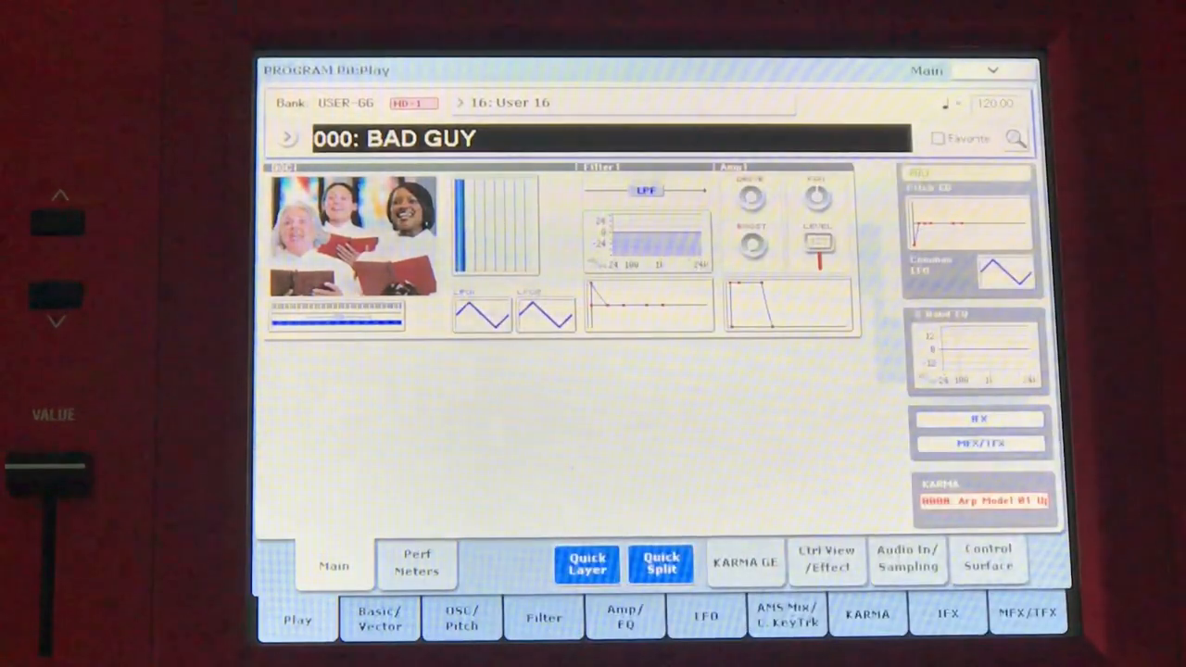